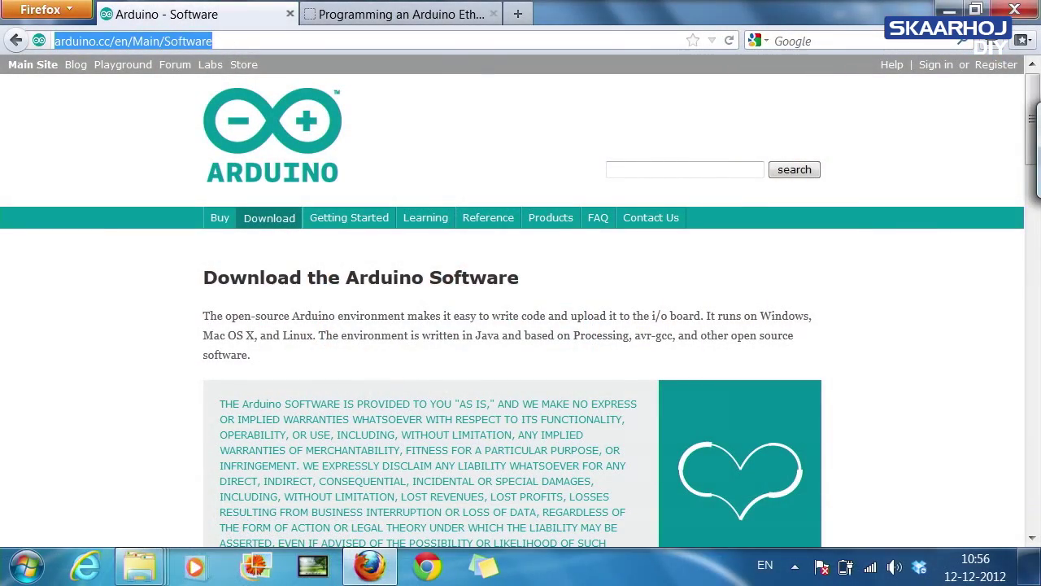
mouse_move(349, 218)
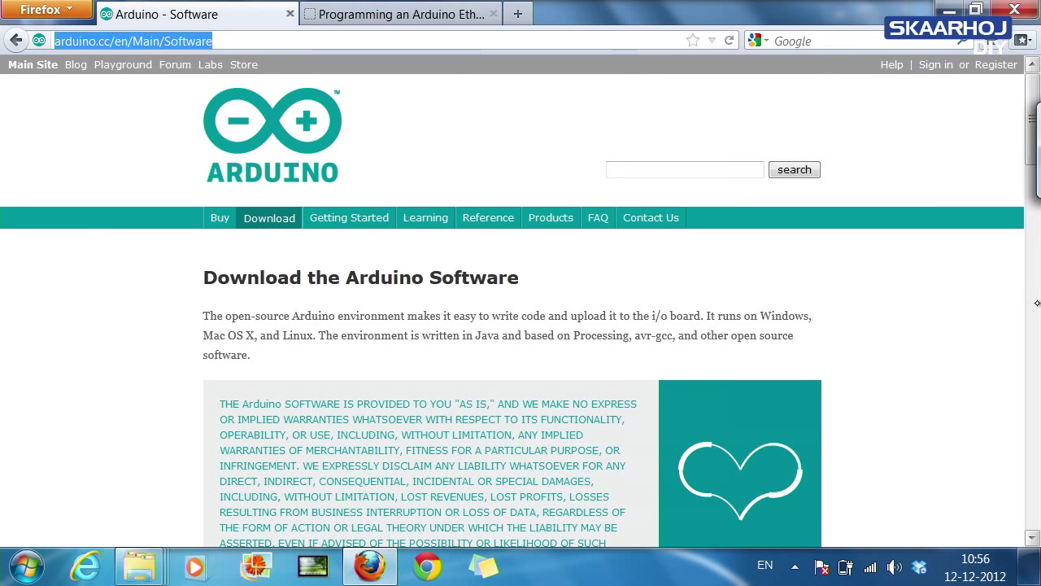
Scroll the arduino.cc page down to the Arduino 1.0.3 Download section.
scroll("down", 3)
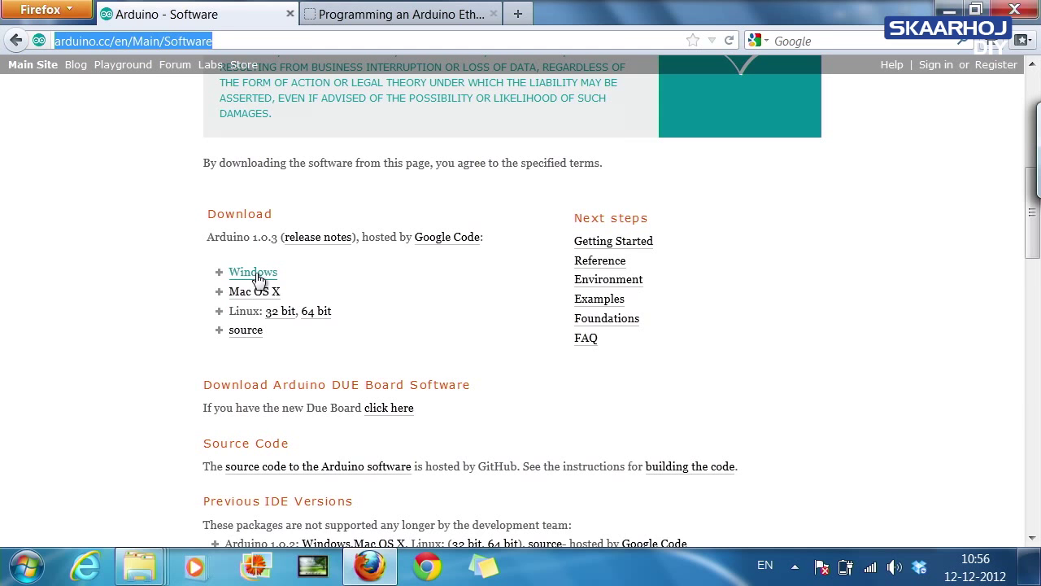
mouse_move(260, 260)
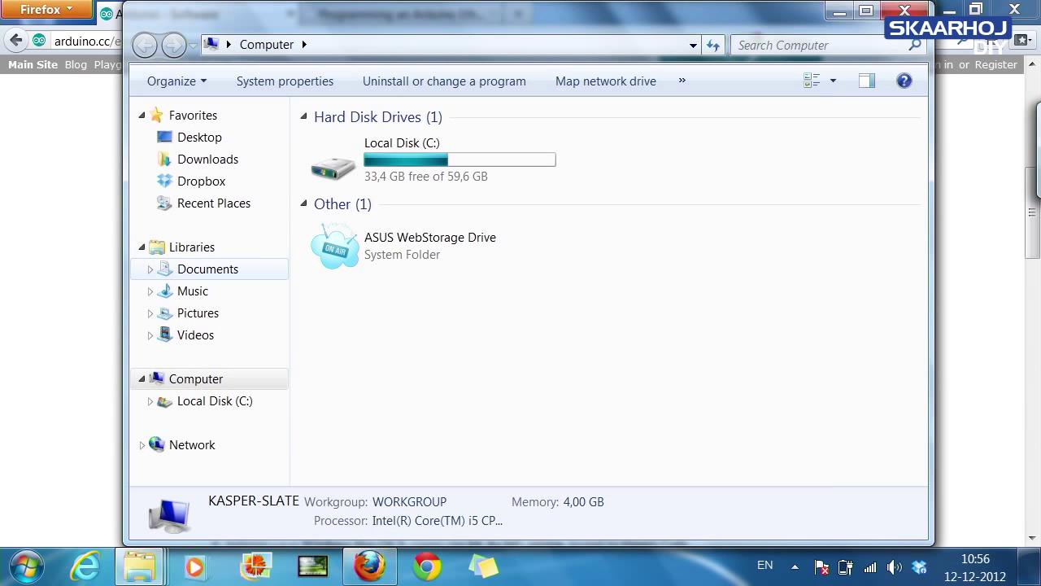
Open the Arduino 1.0.3 zip in Downloads and extract it to the default folder.
left_click(208, 159)
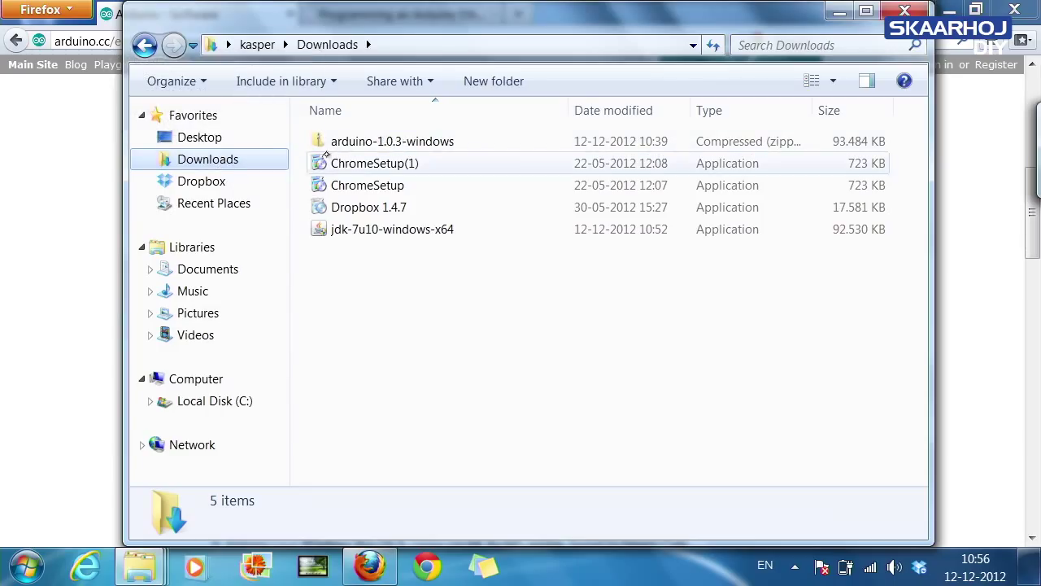
left_click(392, 140)
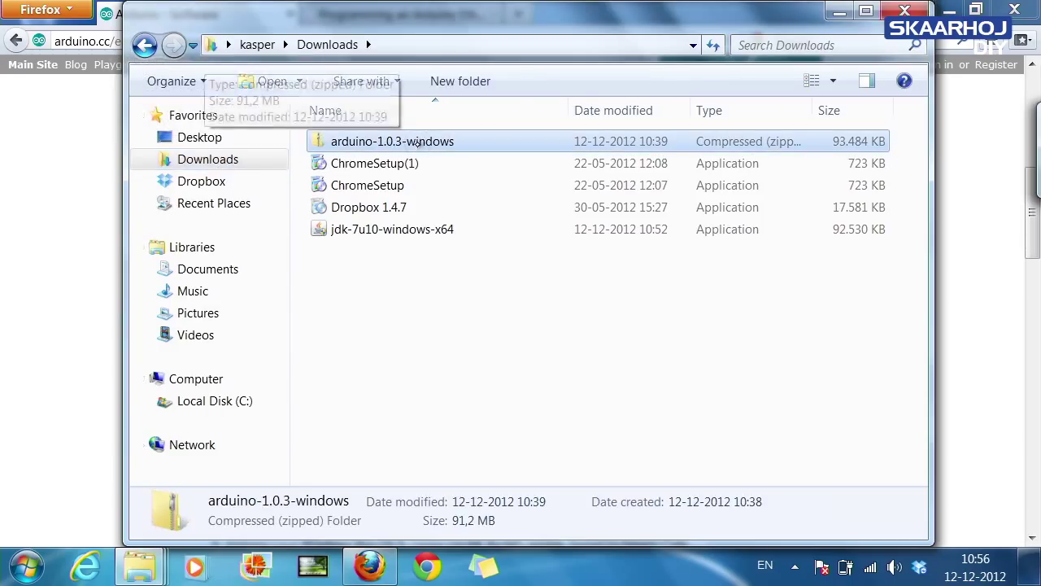
double_click(392, 141)
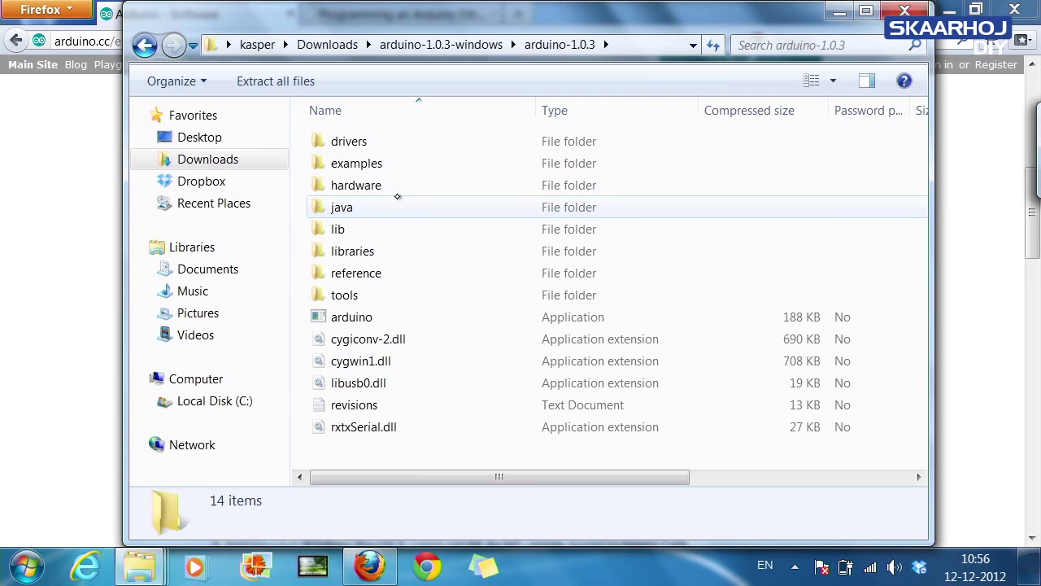
double_click(351, 317)
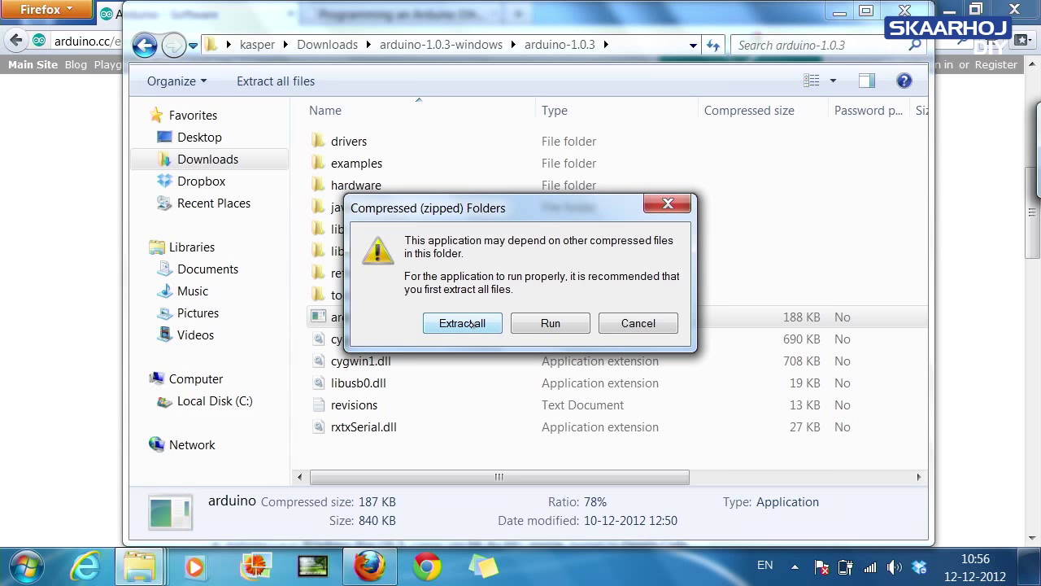
left_click(462, 323)
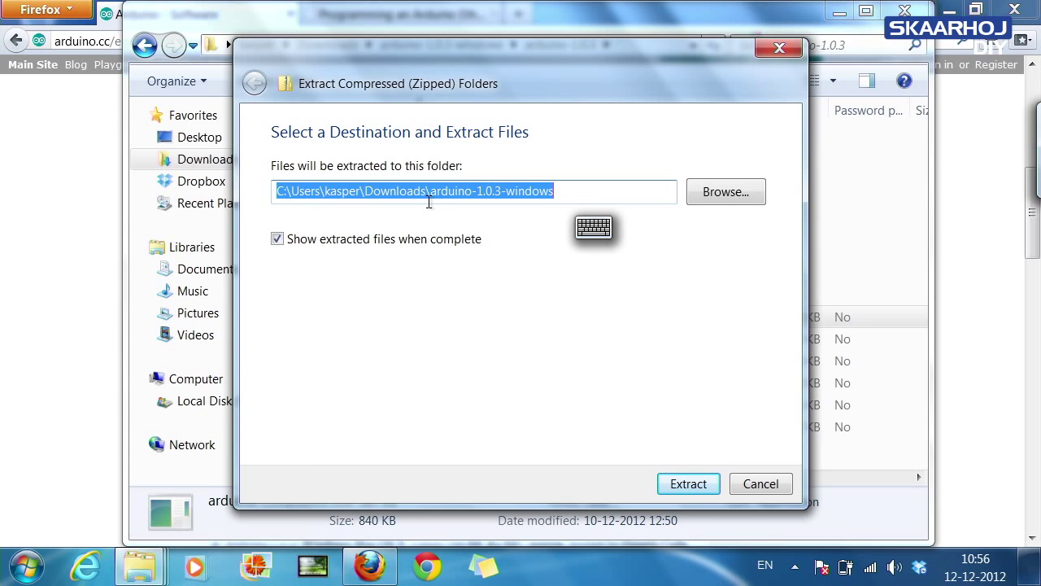
left_click(725, 191)
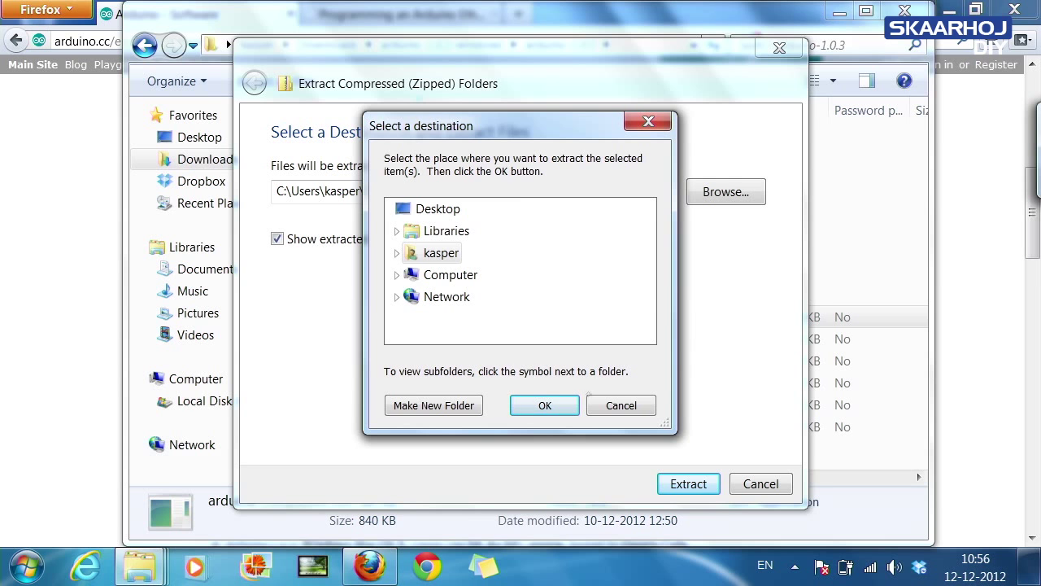
left_click(545, 405)
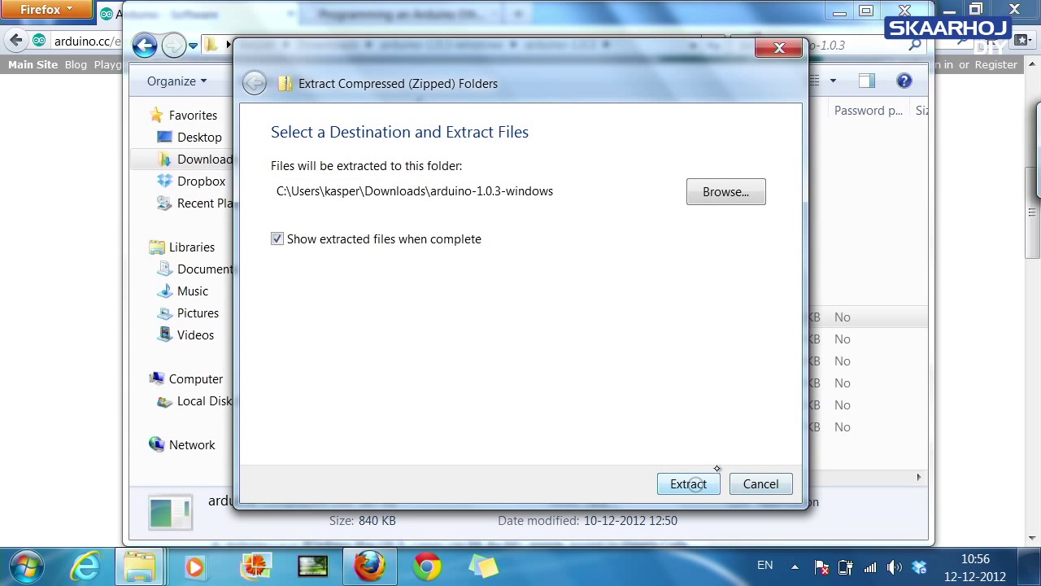
left_click(688, 483)
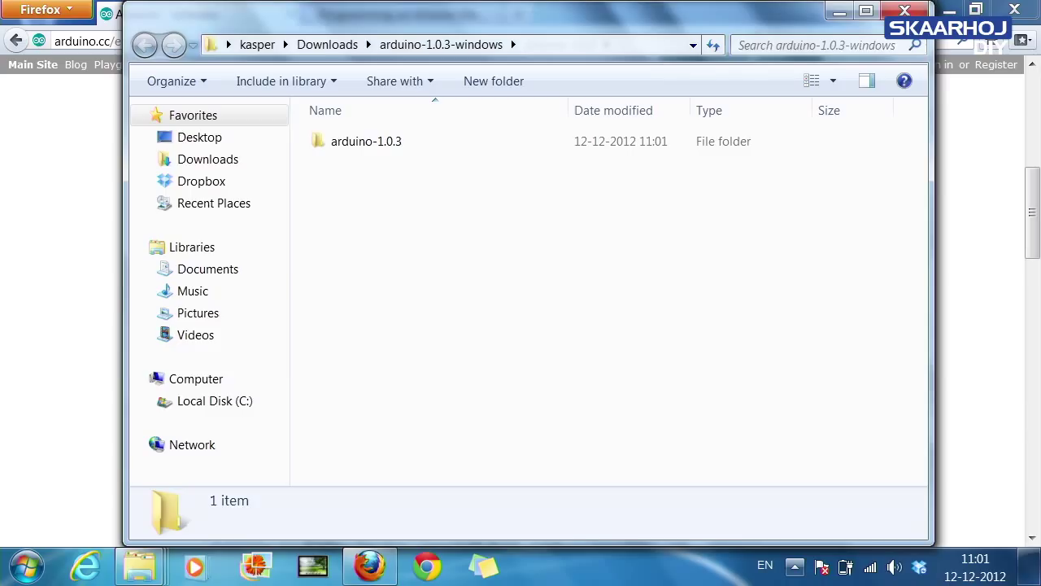
Launch arduino.exe from the arduino-1.0.3 folder, allow it to run, and maximize it.
left_click(366, 141)
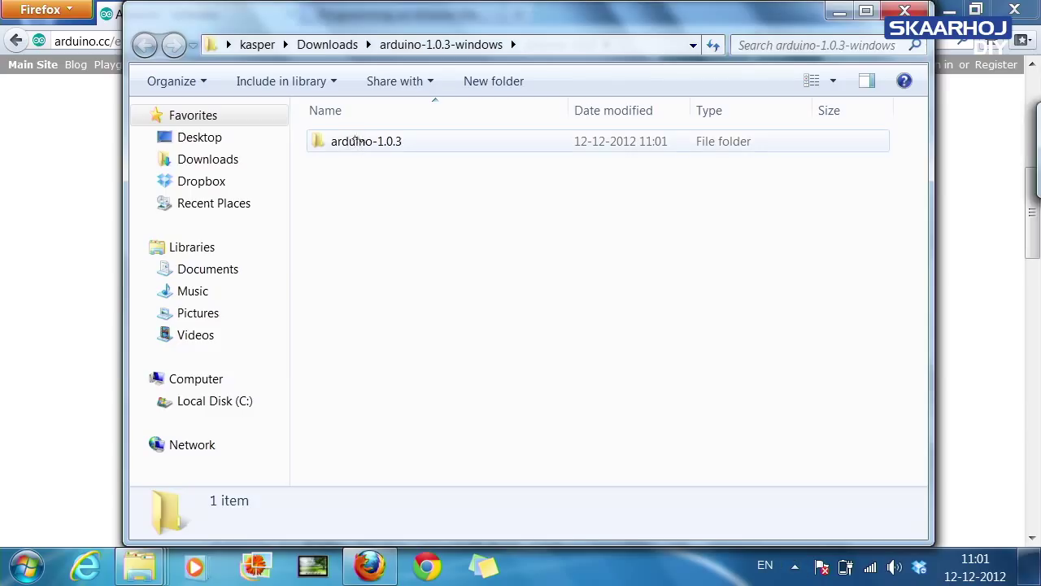
double_click(367, 141)
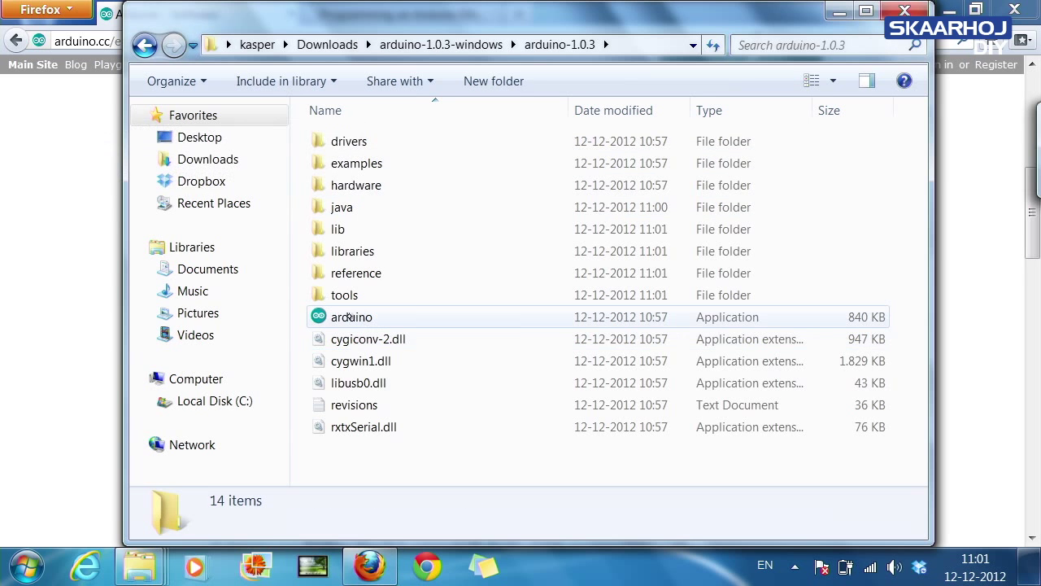
double_click(351, 316)
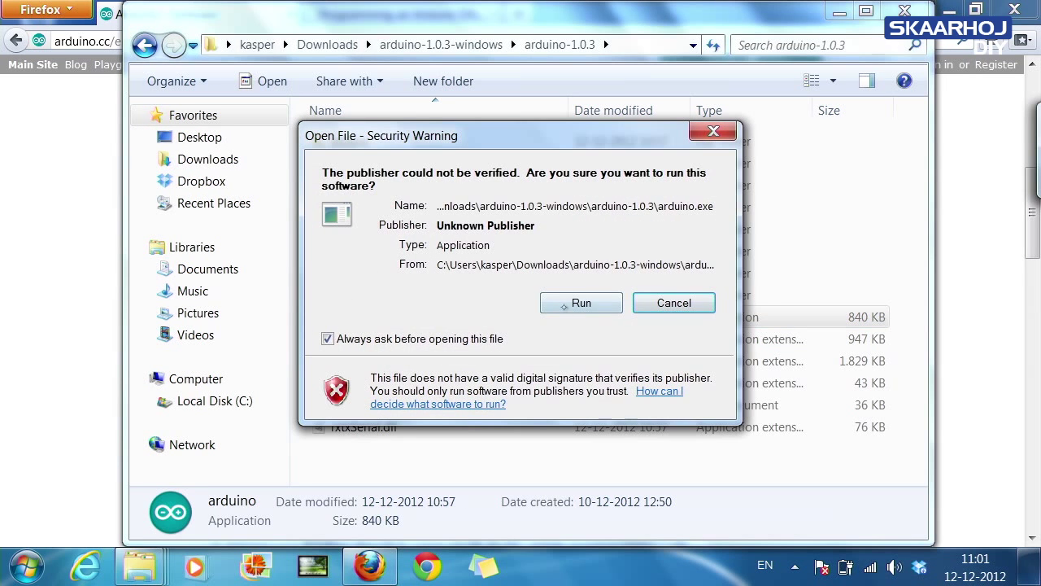
left_click(580, 303)
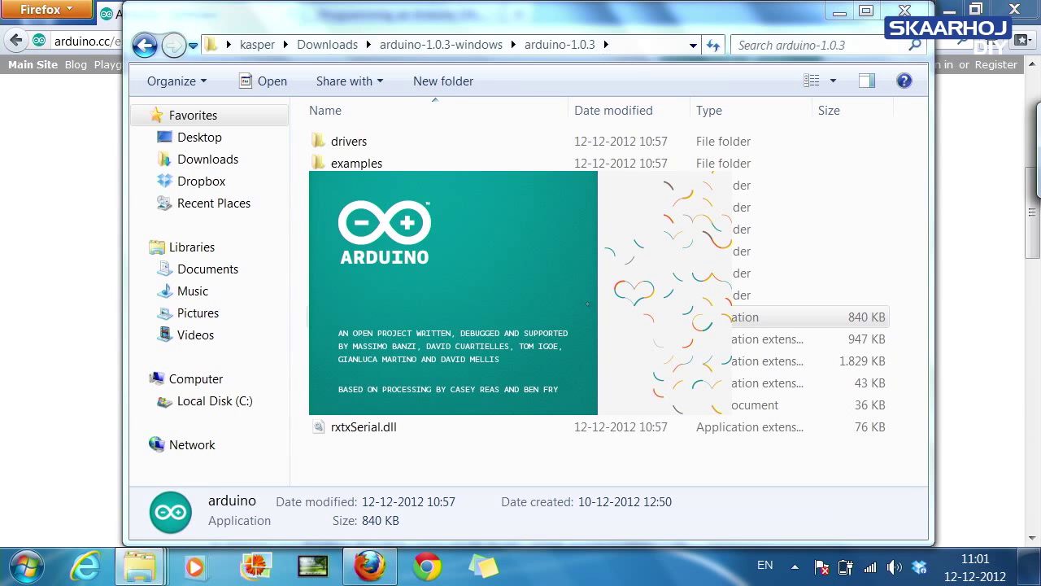
double_click(740, 317)
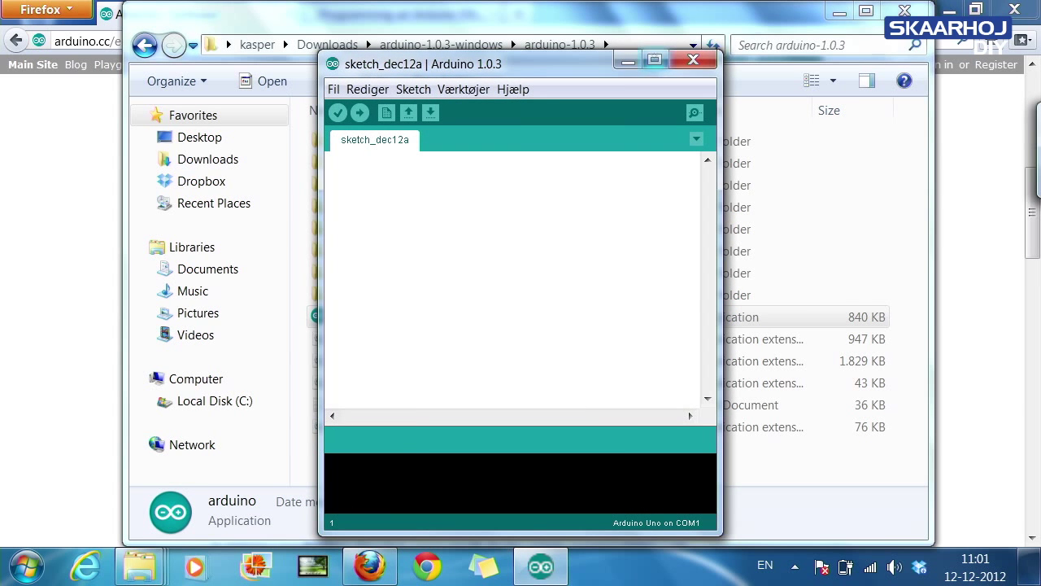
left_click(653, 61)
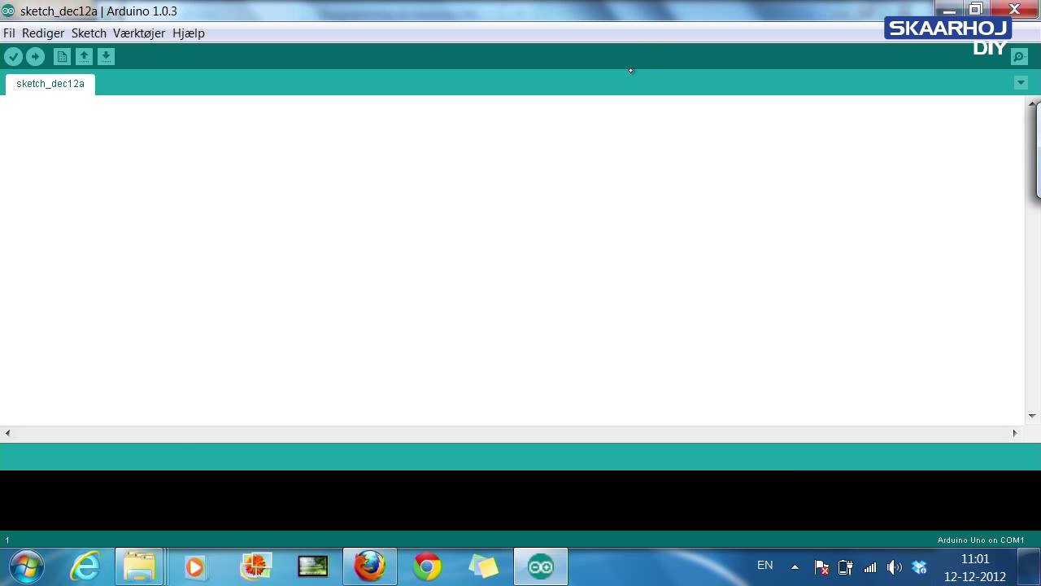
mouse_move(62, 56)
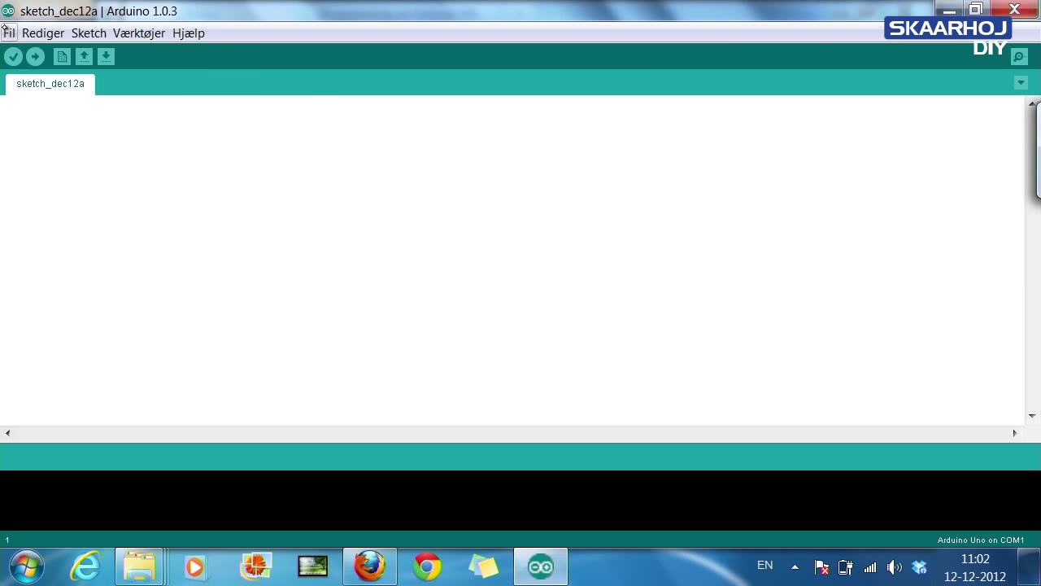
Open the AnalogReadSerial example sketch and reposition its window.
left_click(89, 32)
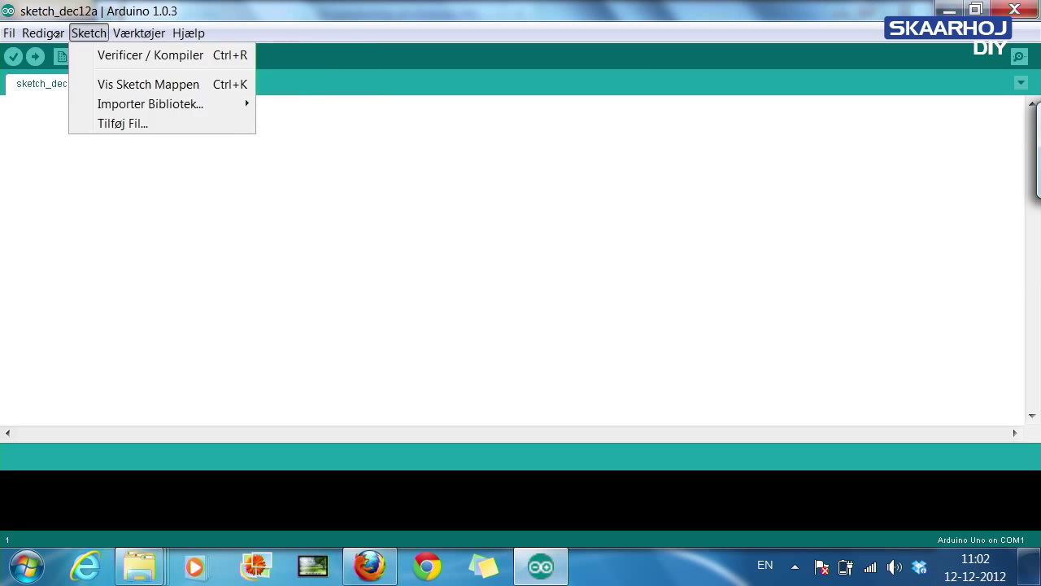
left_click(9, 32)
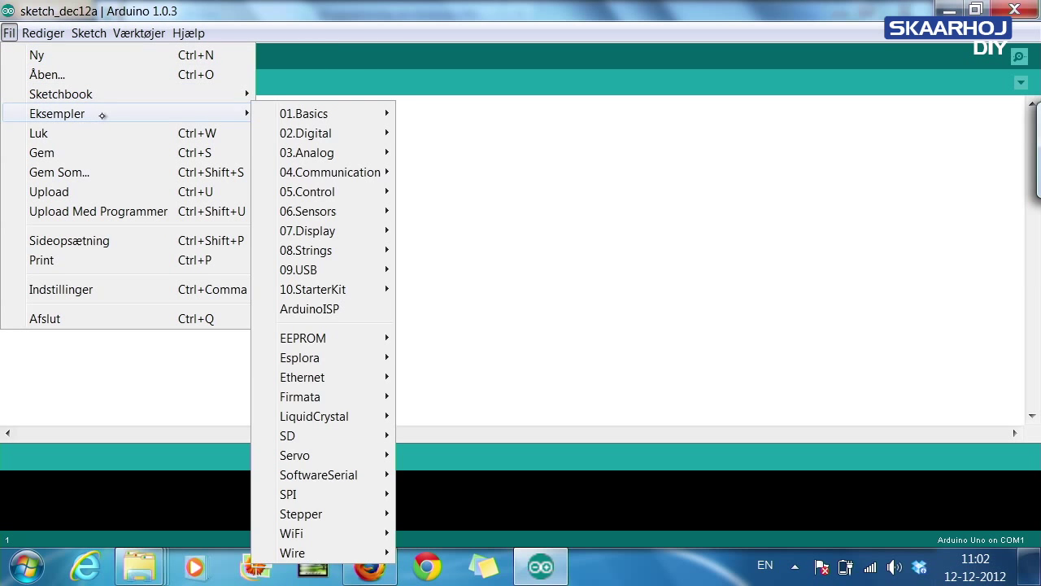
mouse_move(216, 111)
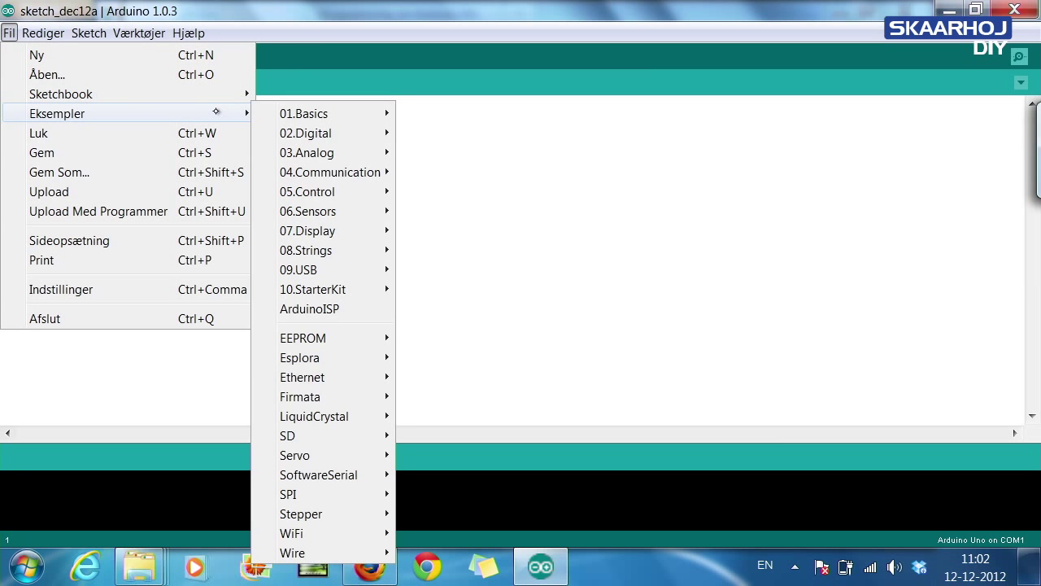
mouse_move(305, 113)
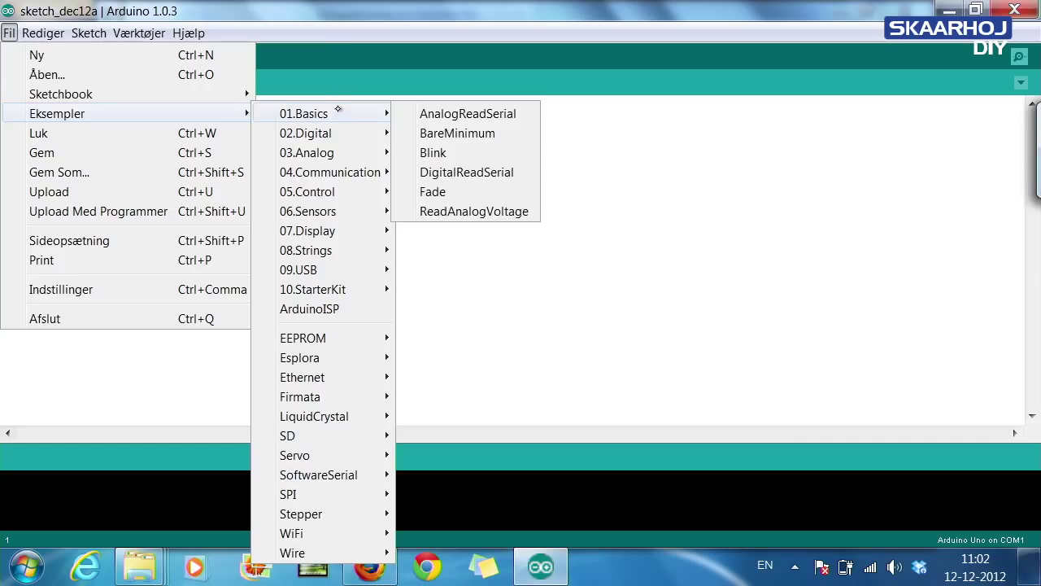
mouse_move(467, 113)
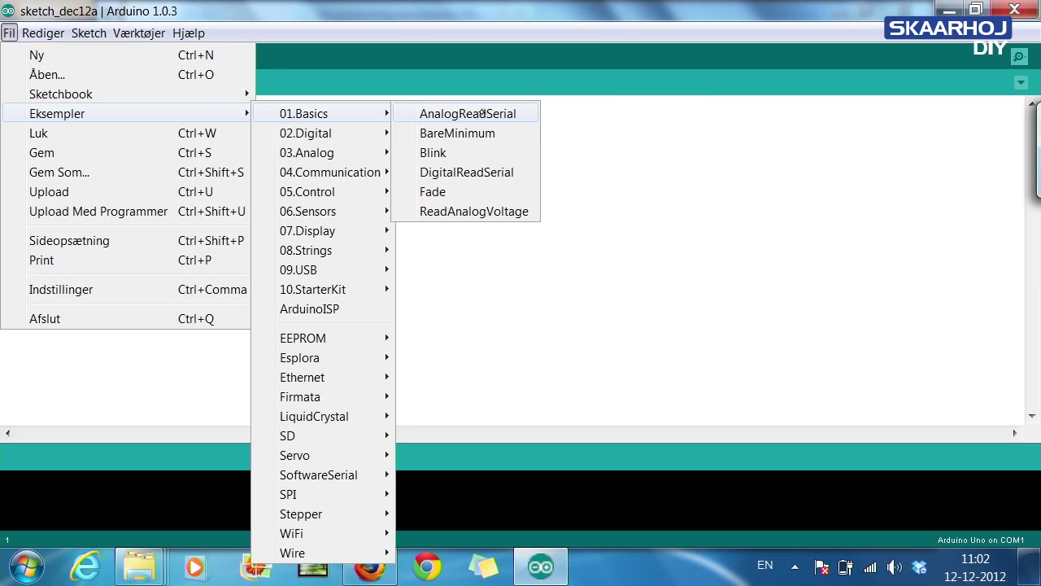
left_click(468, 113)
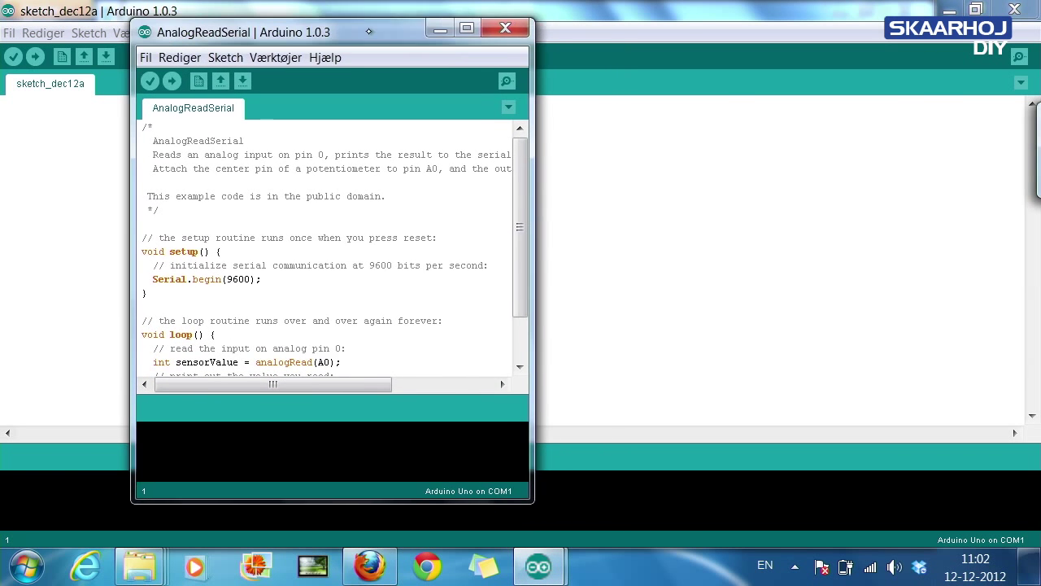
left_click_drag(244, 32, 228, 61)
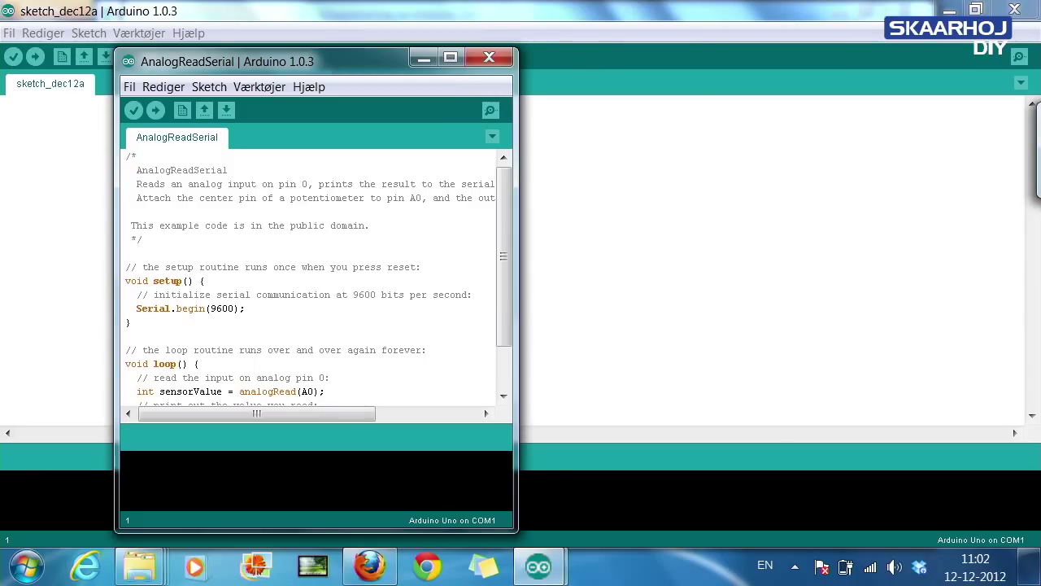
mouse_move(155, 110)
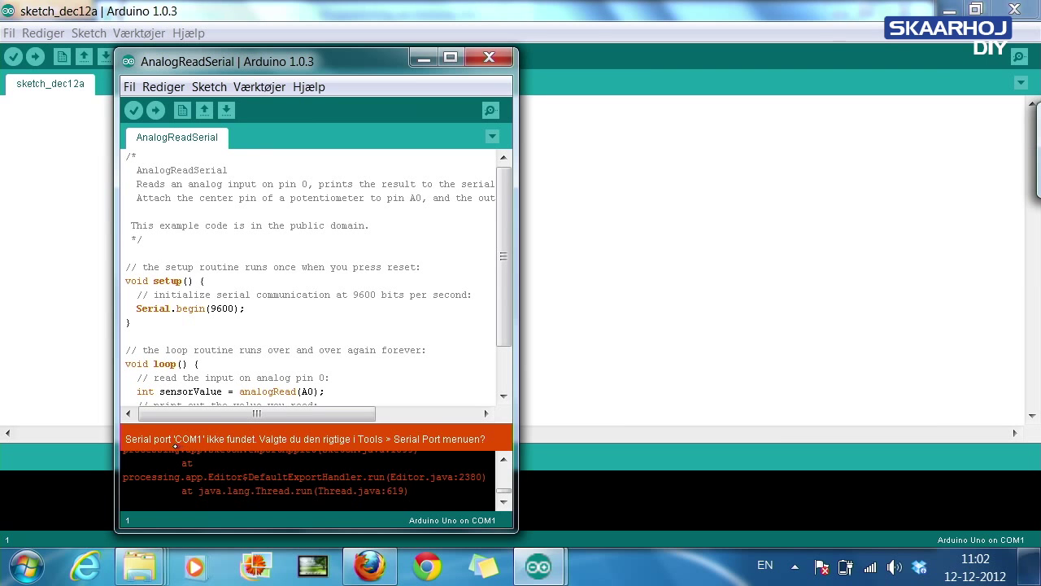
mouse_move(282, 445)
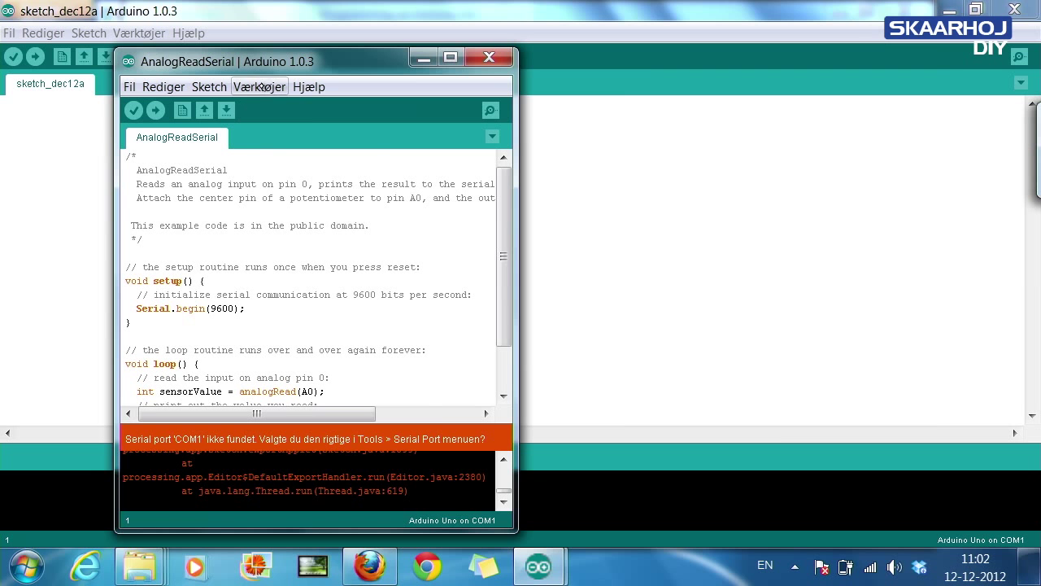
Check the Værktøjer > Seriel Port menu and find no port available.
left_click(260, 86)
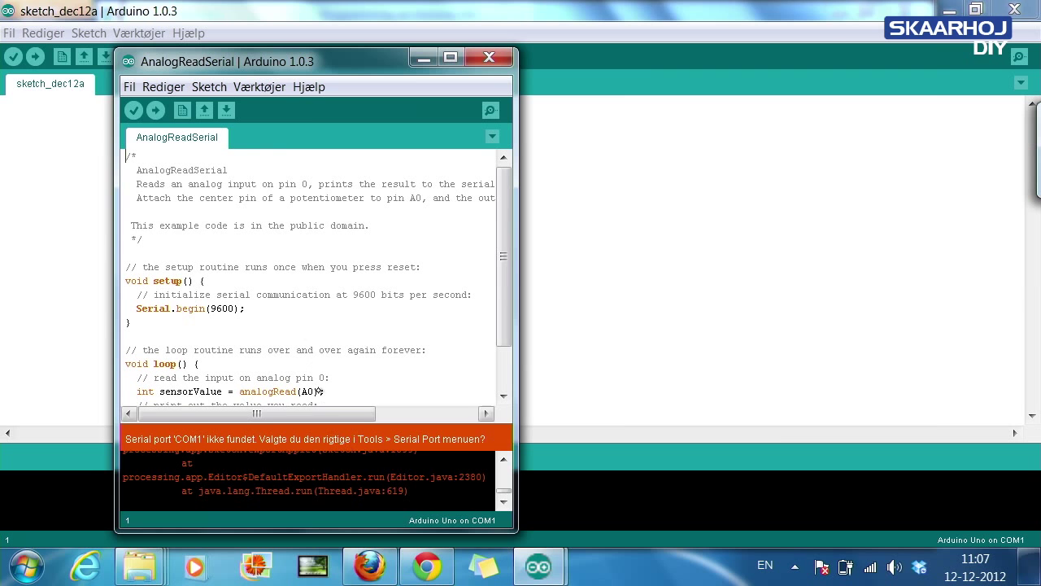
left_click(260, 87)
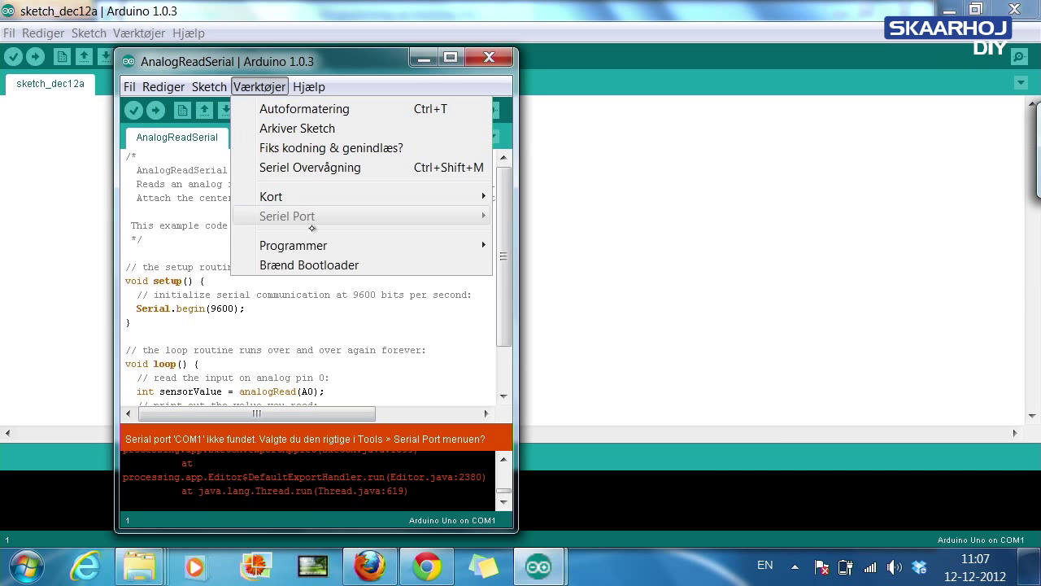
mouse_move(396, 212)
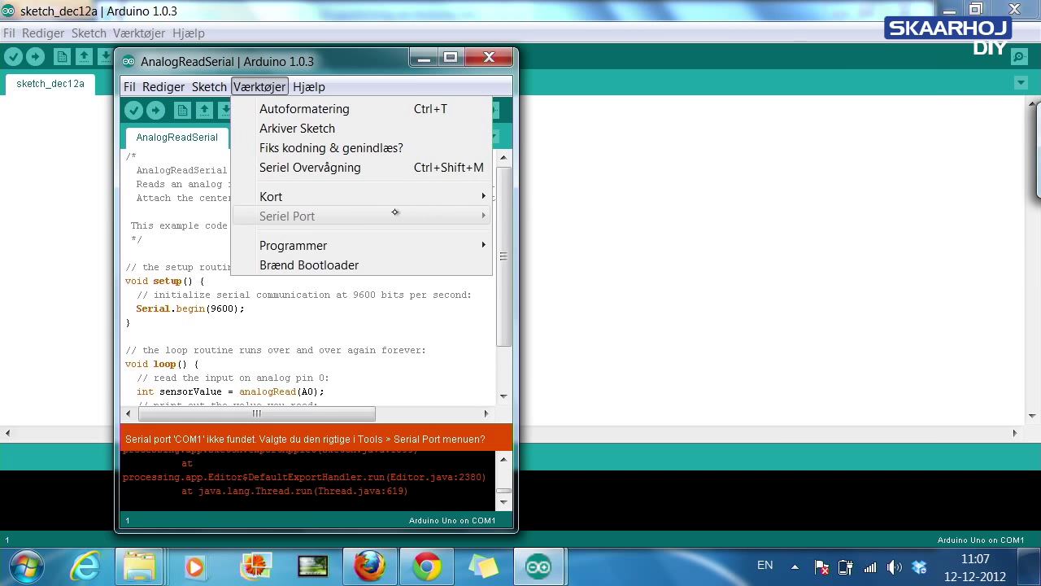
mouse_move(334, 210)
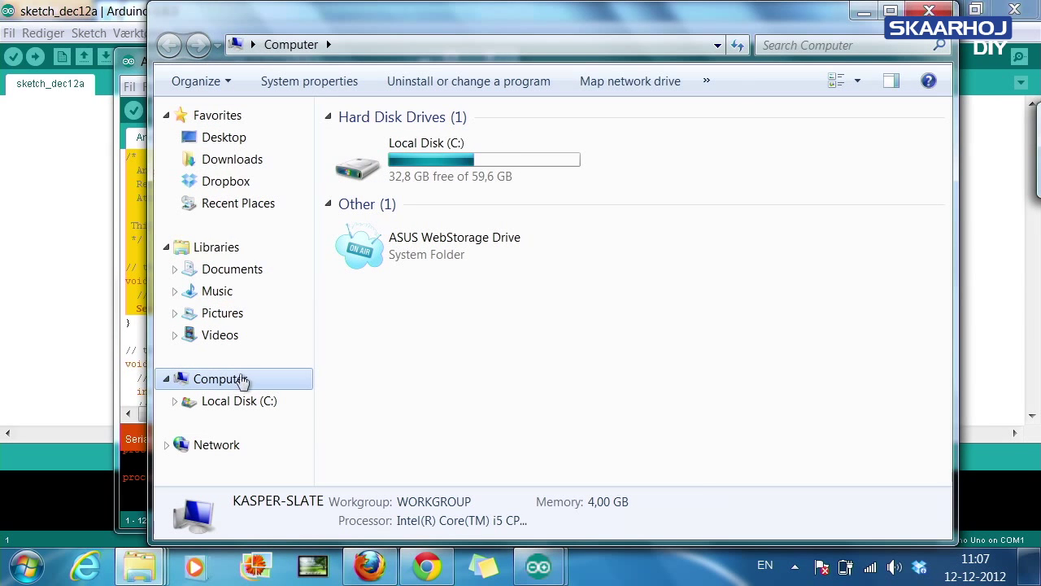
Open Device Manager from the Computer properties.
left_click(236, 378)
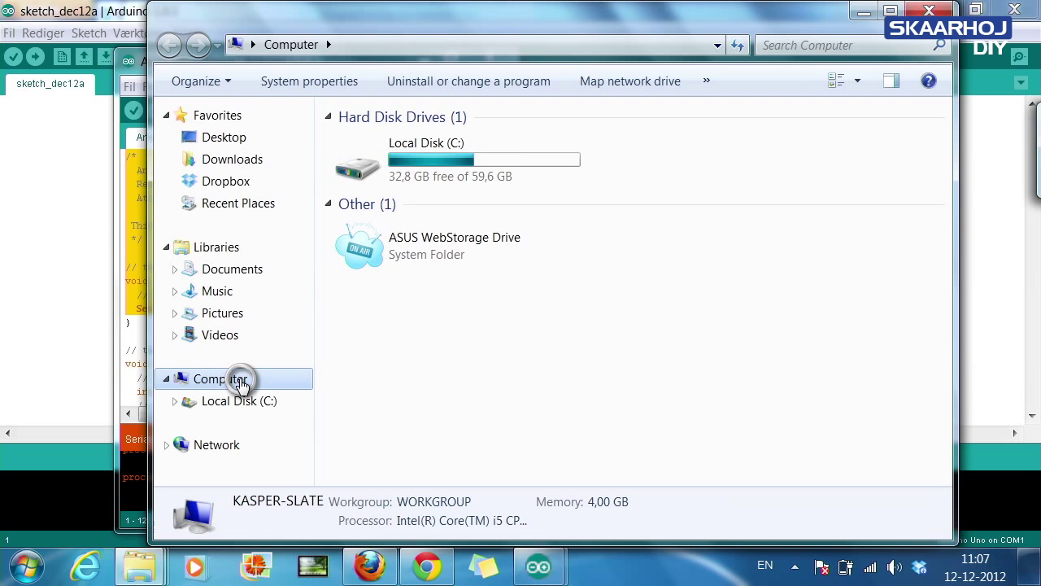
right_click(215, 379)
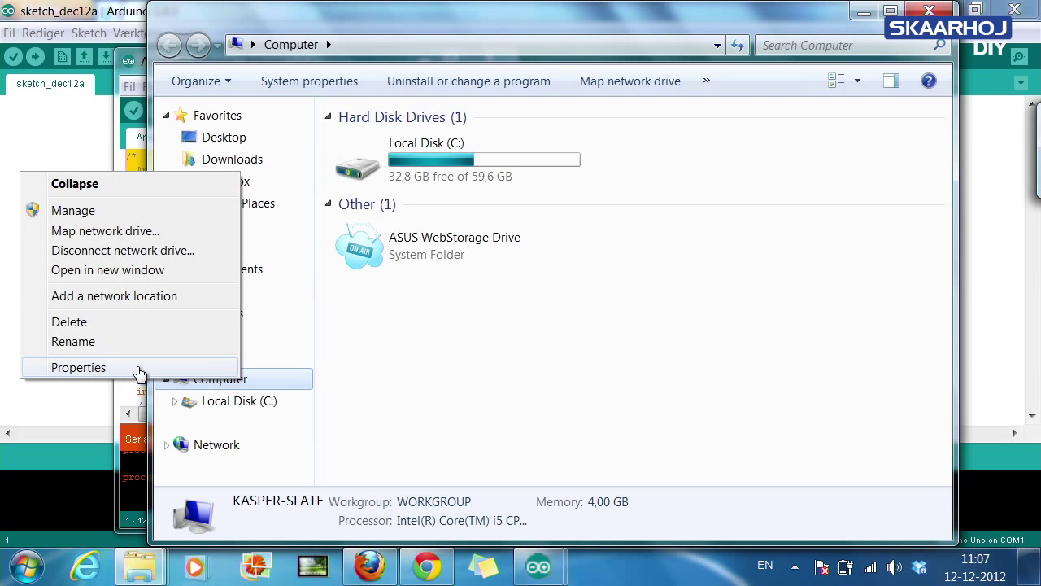
left_click(78, 367)
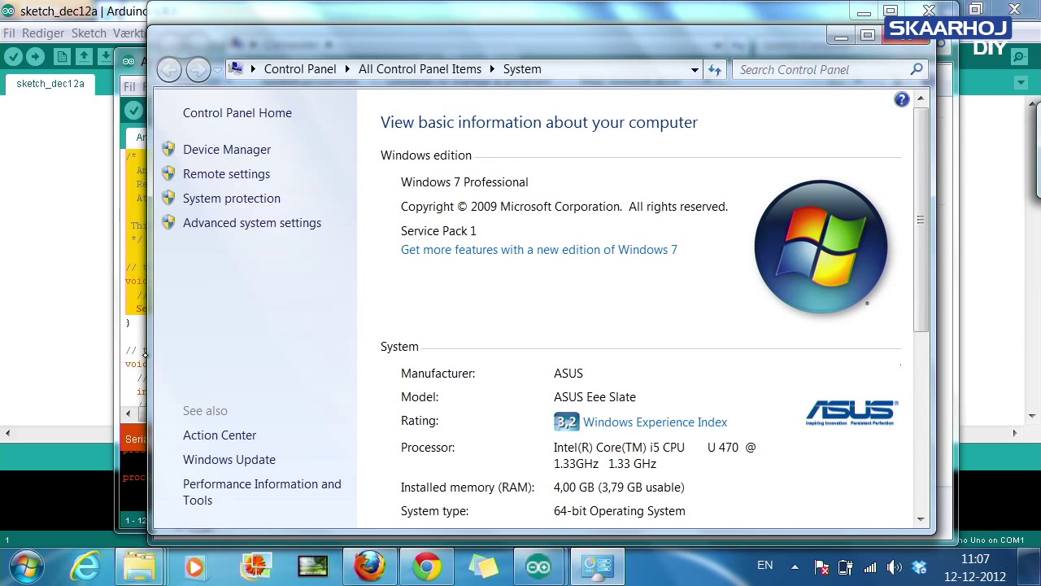
left_click(227, 149)
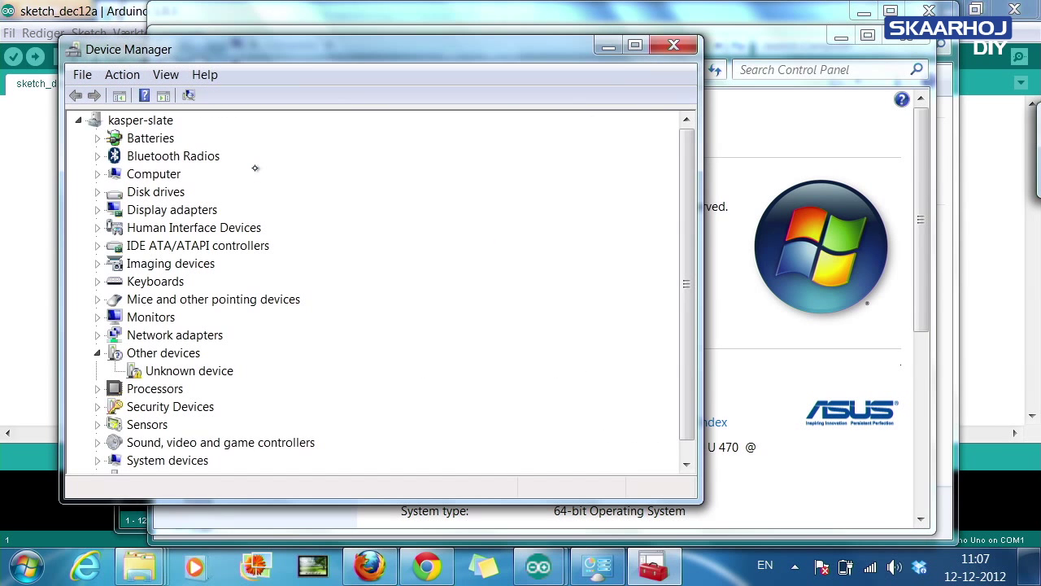
mouse_move(180, 374)
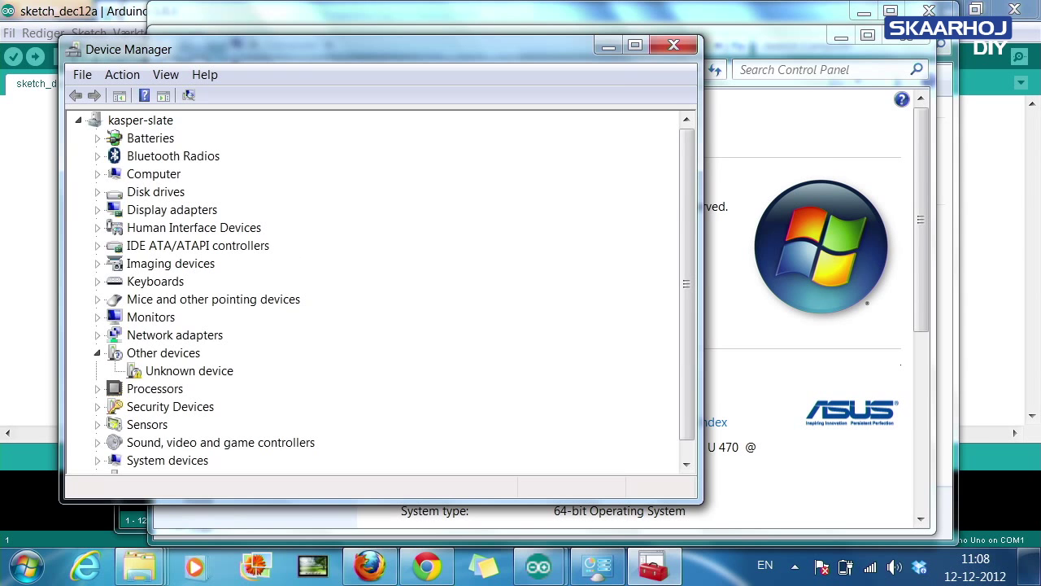
Install the Unknown device's driver from the Arduino drivers folder, accepting the unverified warning.
left_click(195, 371)
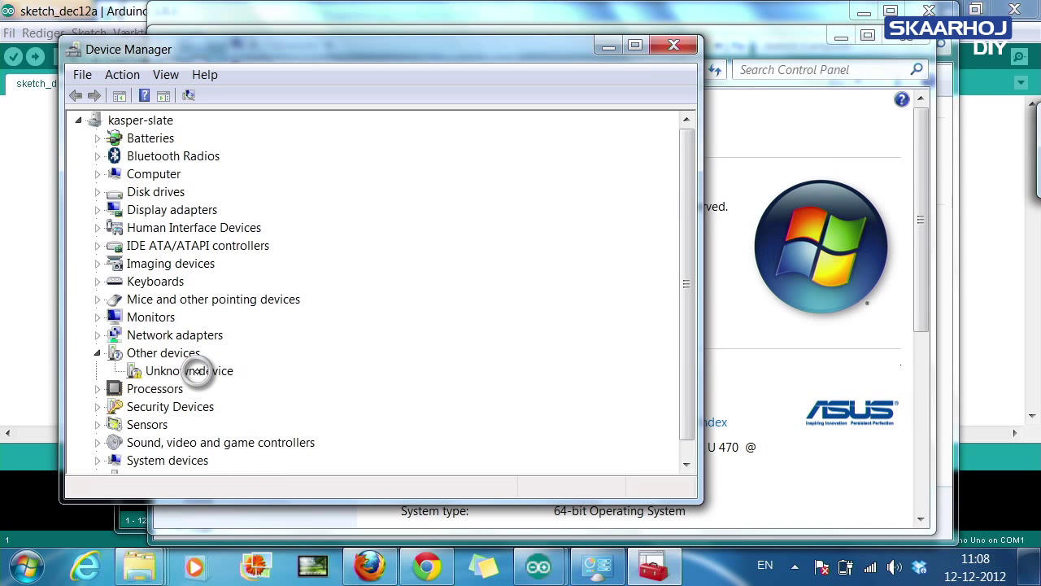
right_click(190, 371)
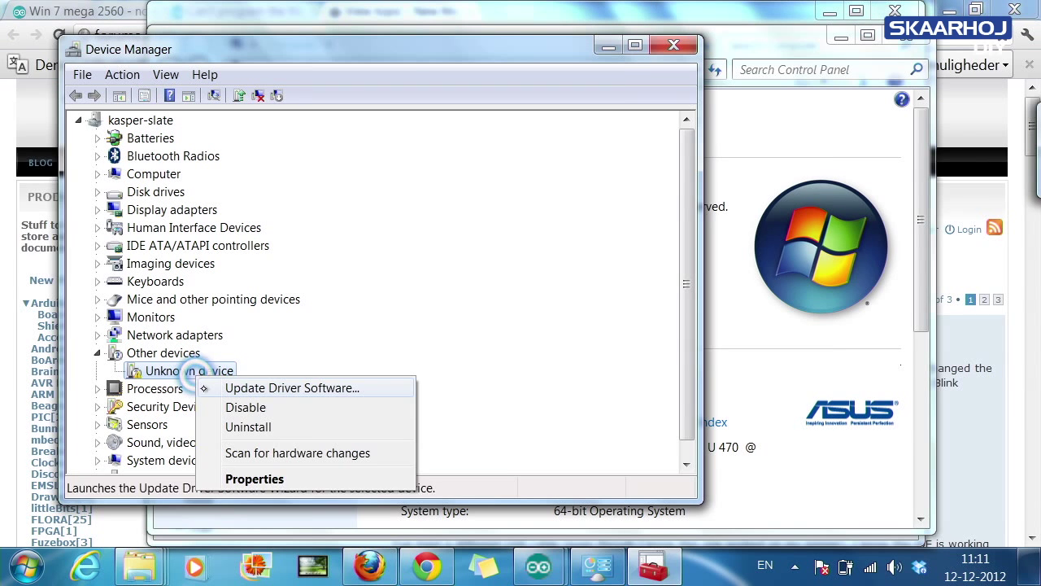
left_click(254, 478)
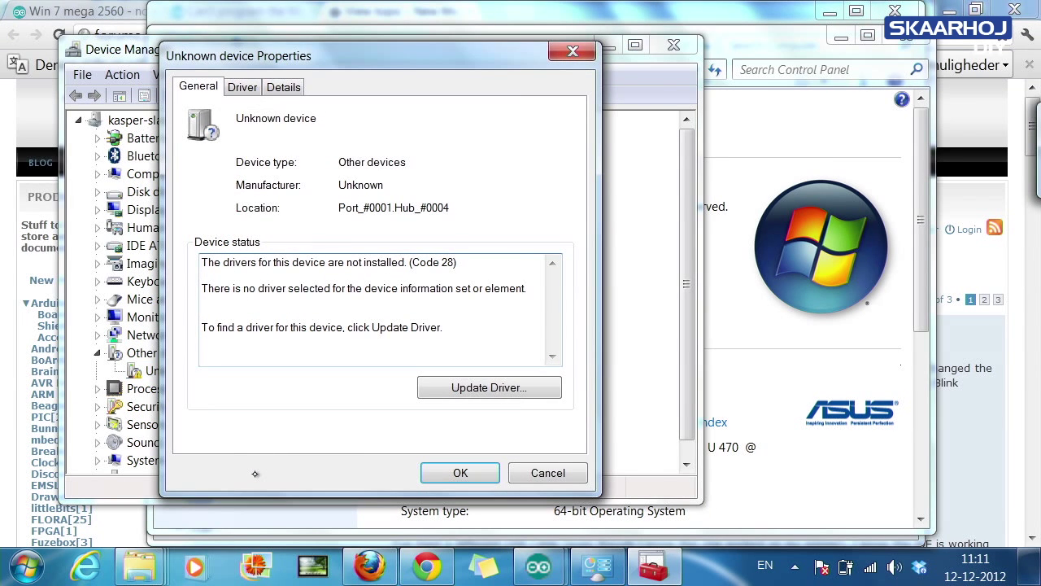
mouse_move(489, 387)
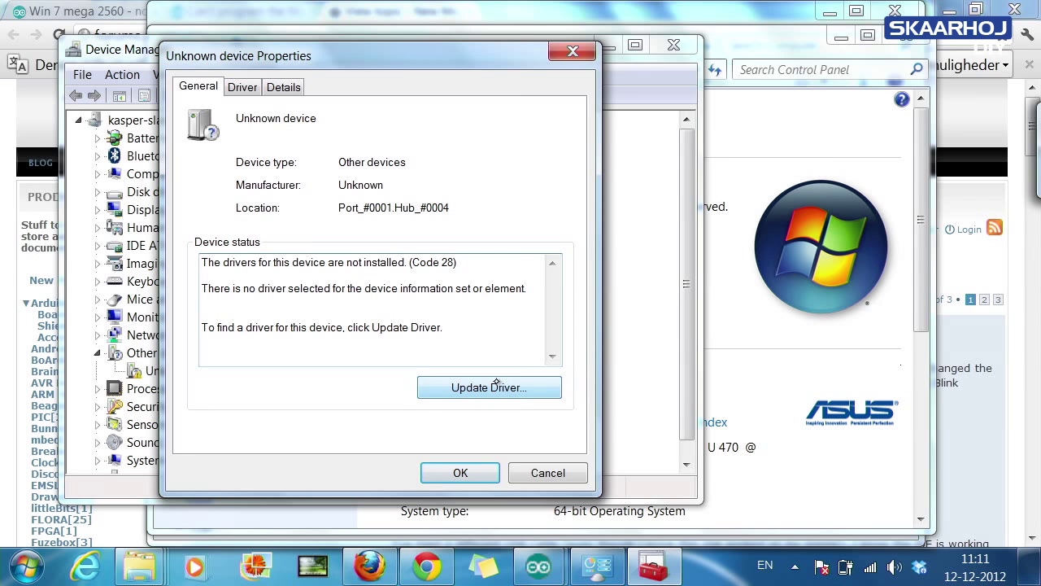
left_click(242, 87)
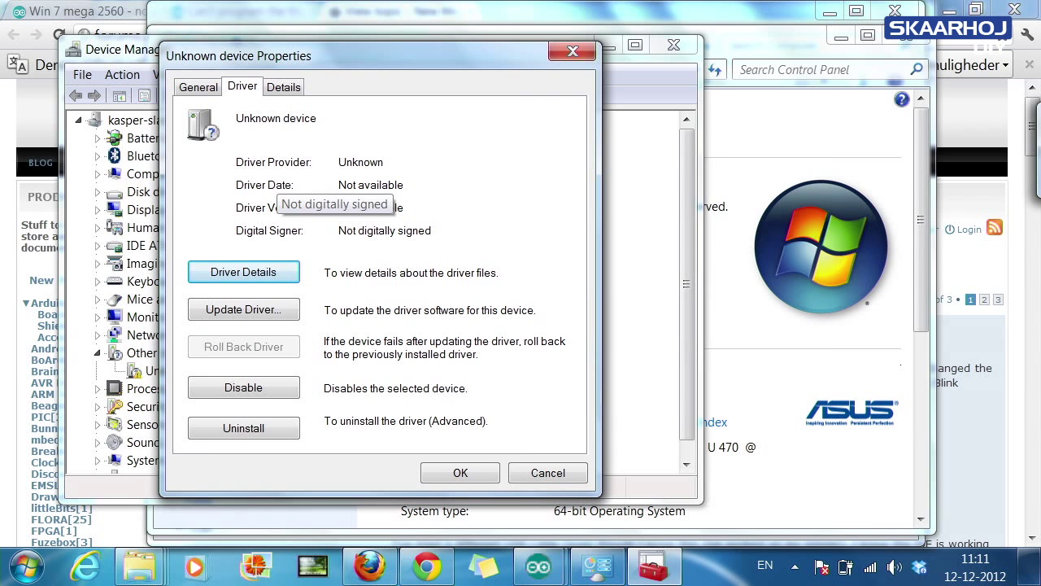
left_click(244, 309)
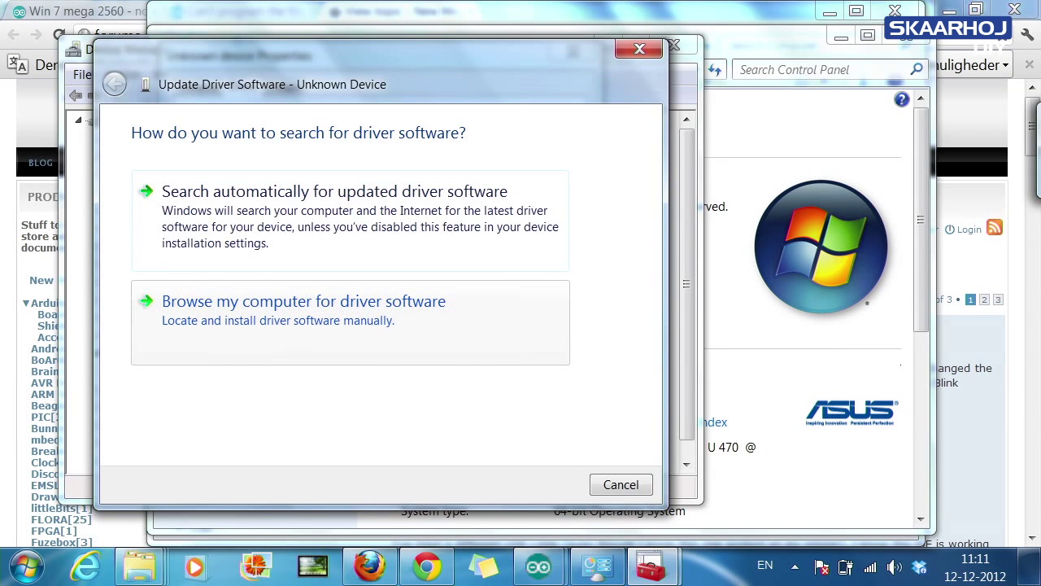
left_click(303, 301)
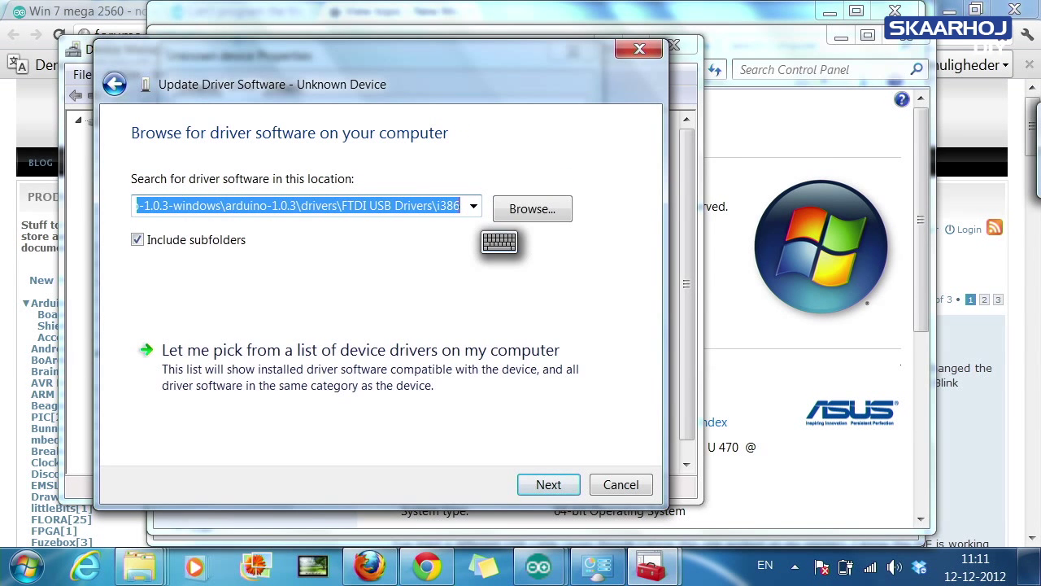
left_click(532, 208)
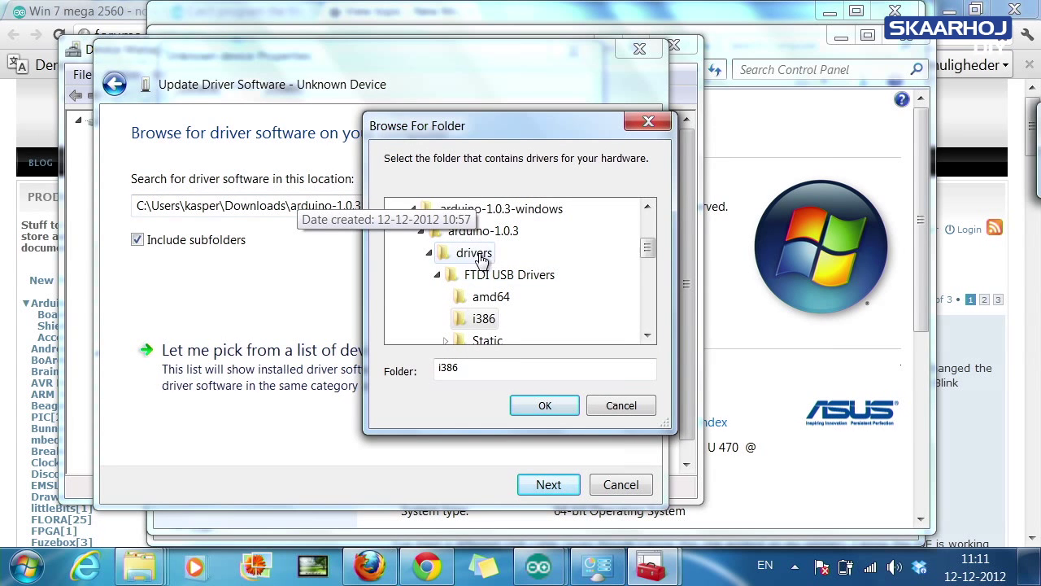
left_click(544, 405)
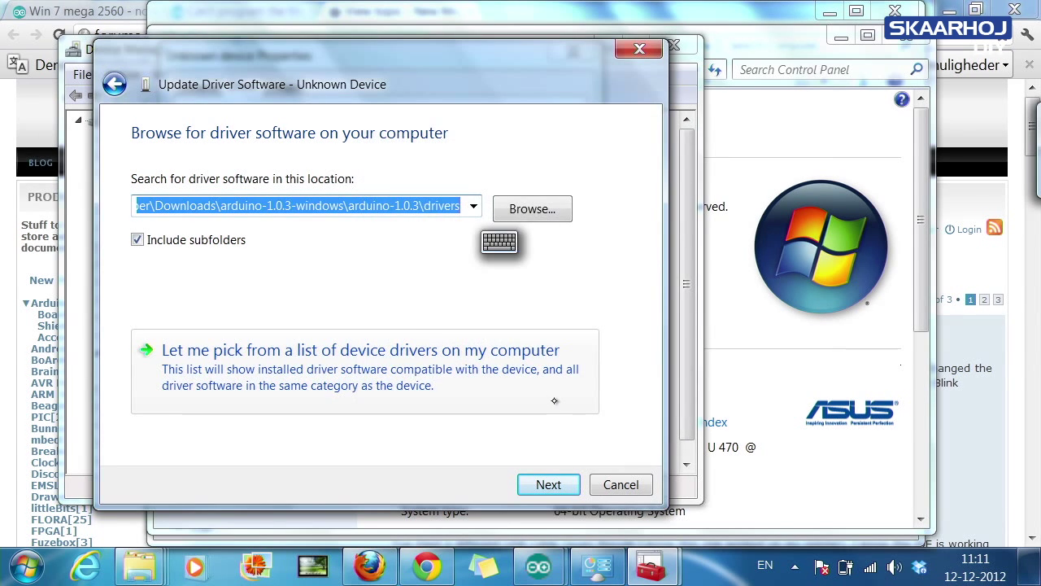
left_click(548, 484)
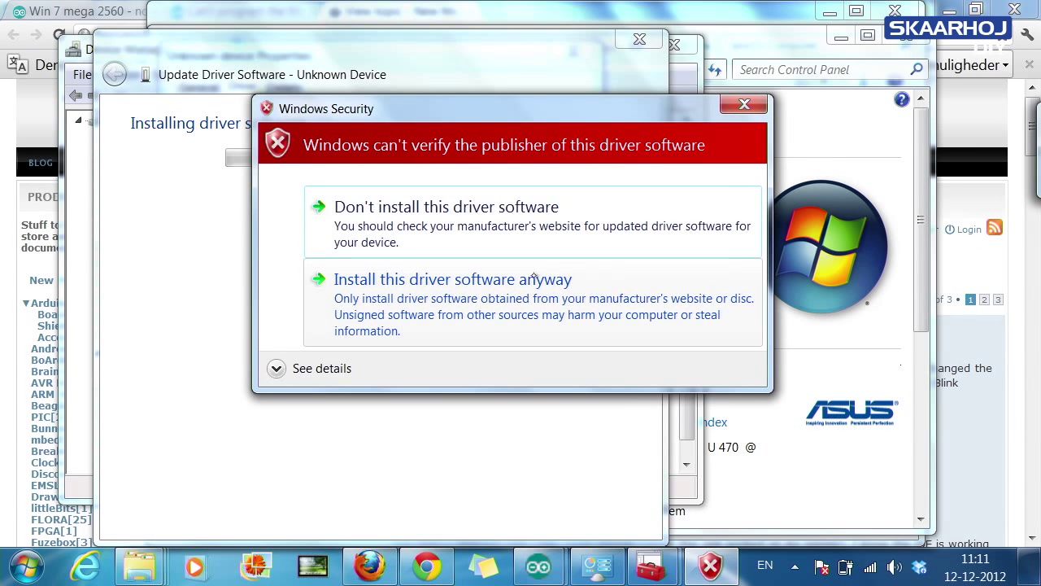
left_click(453, 279)
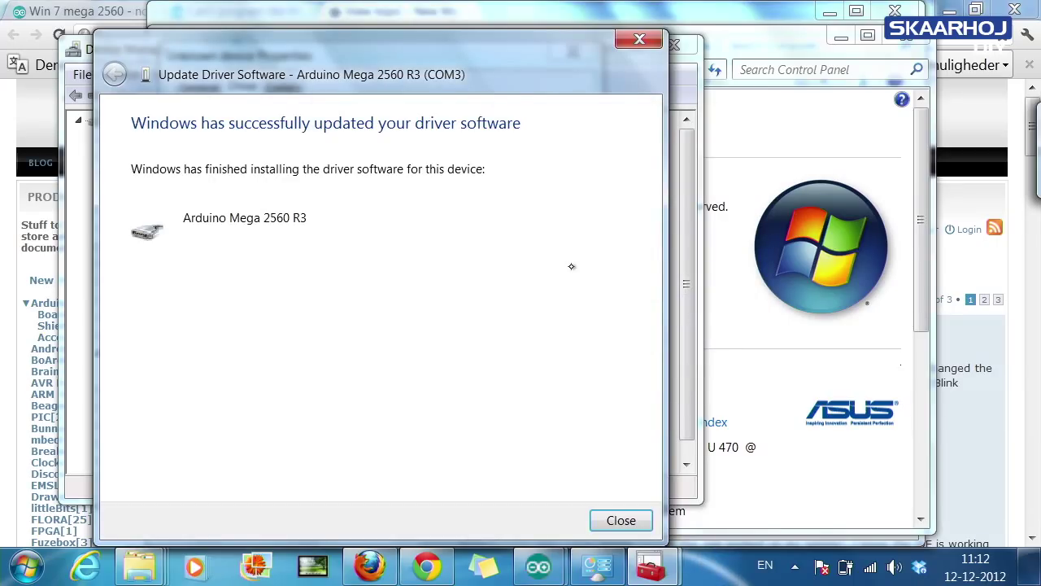
left_click(621, 519)
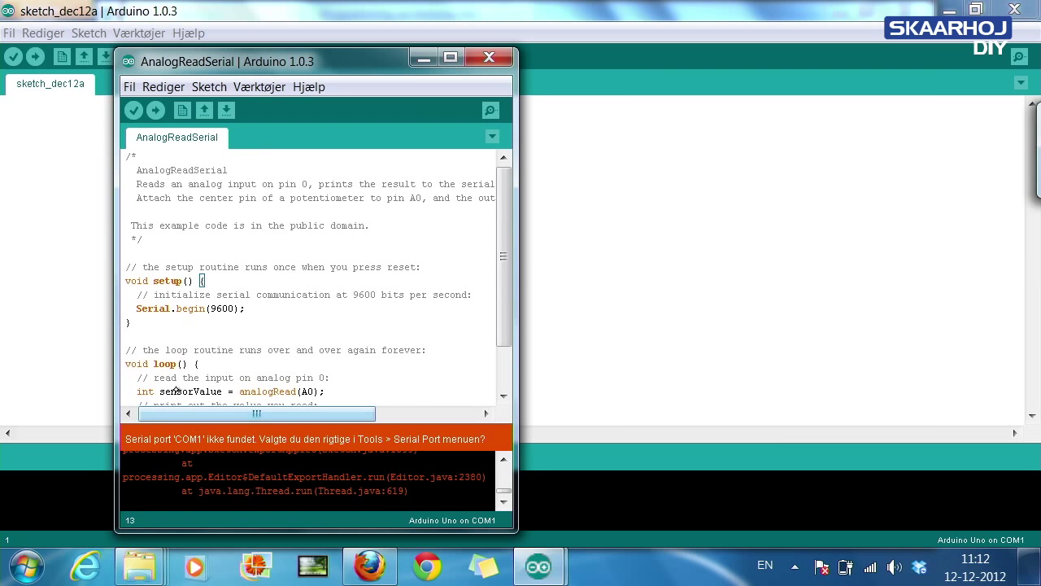
Select COM3 as the serial port and upload the sketch.
left_click(259, 86)
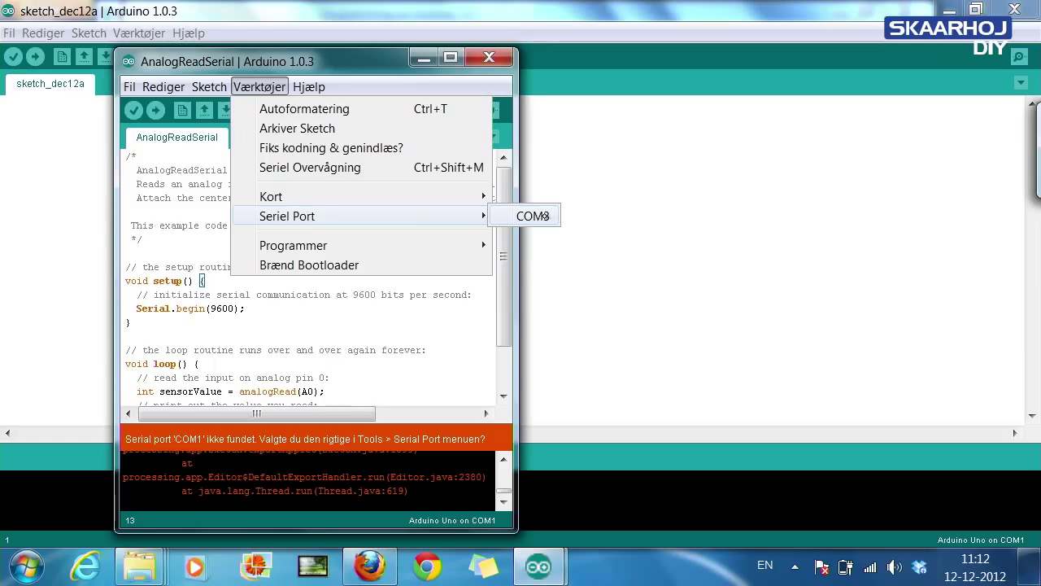
left_click(531, 215)
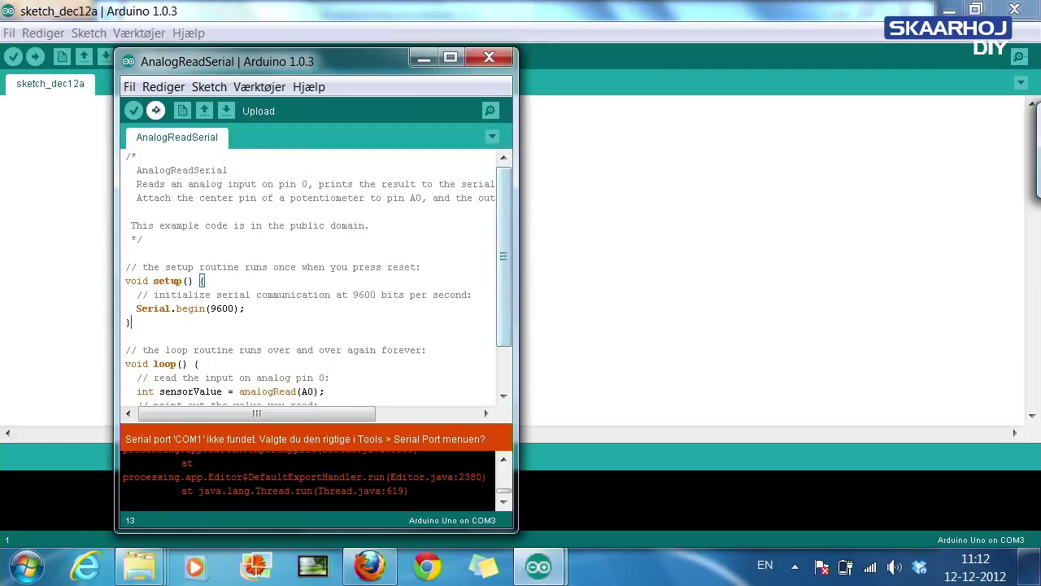
left_click(258, 111)
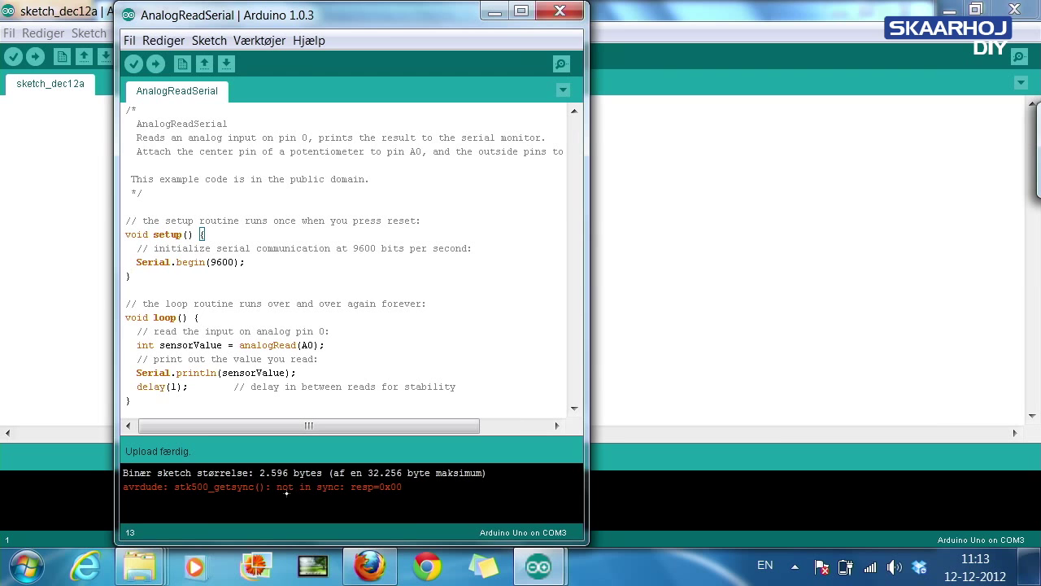
mouse_move(352, 496)
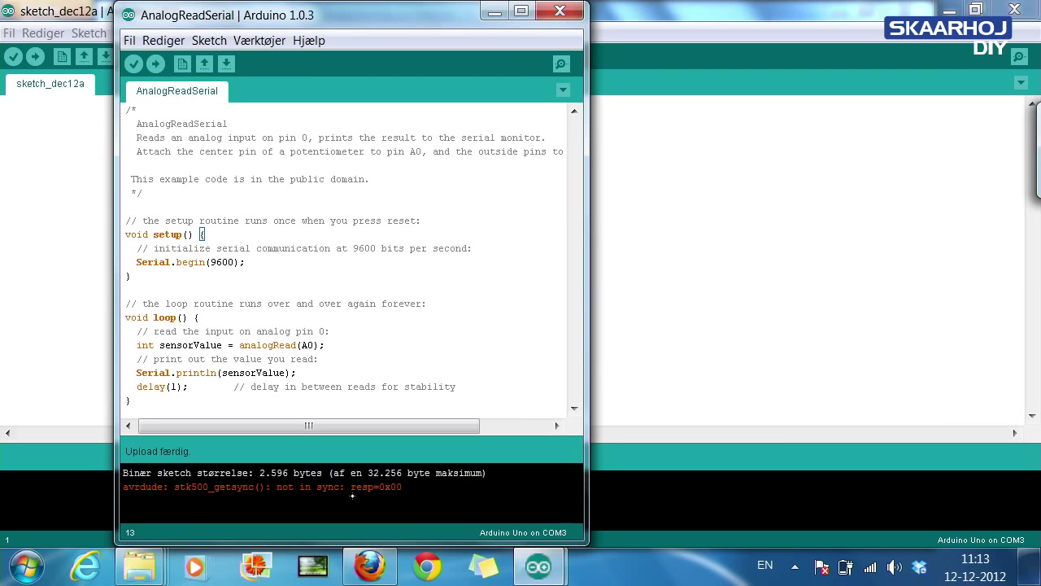
mouse_move(258, 40)
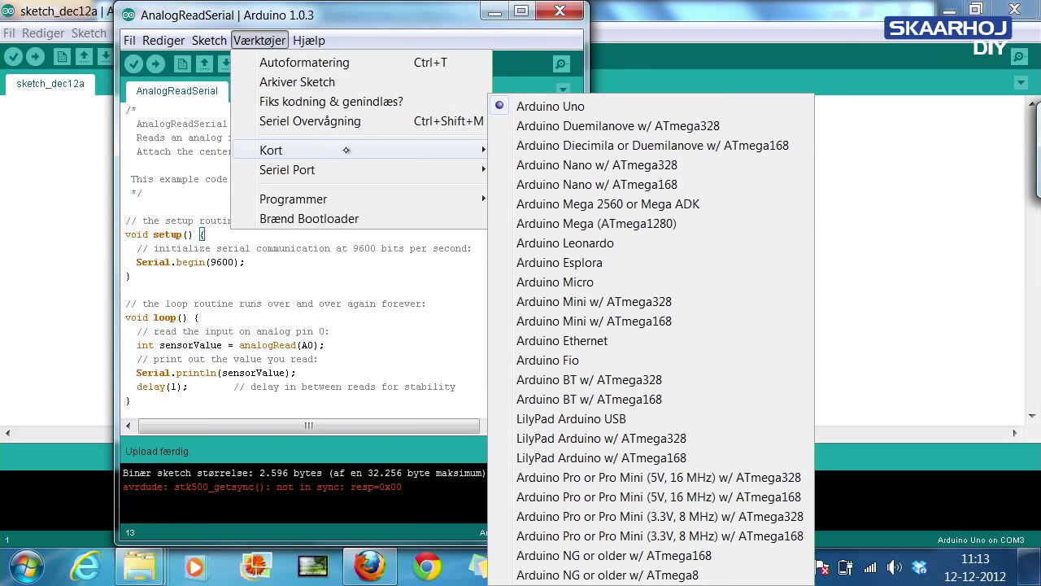
mouse_move(626, 203)
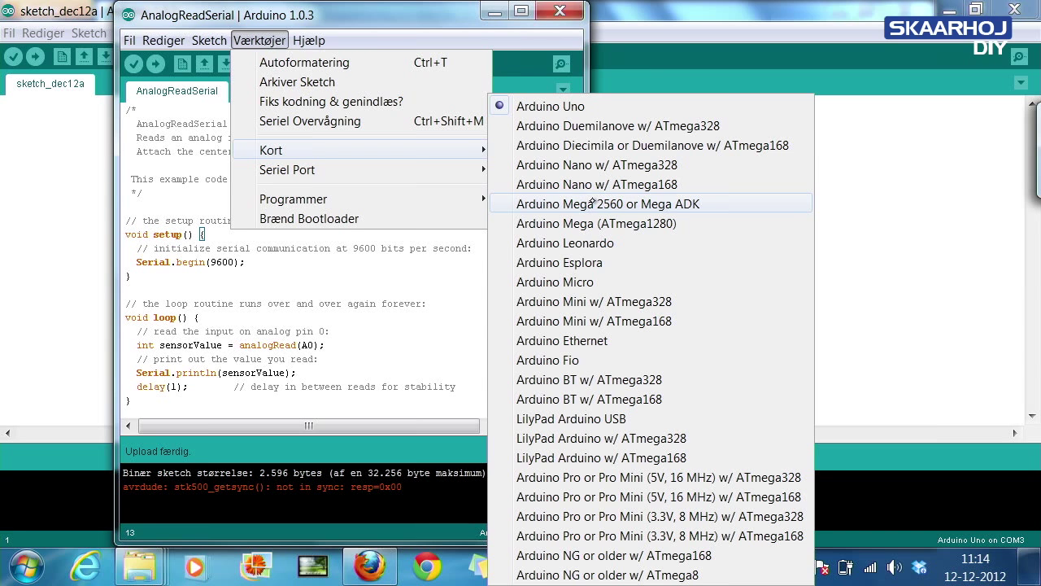
mouse_move(562, 340)
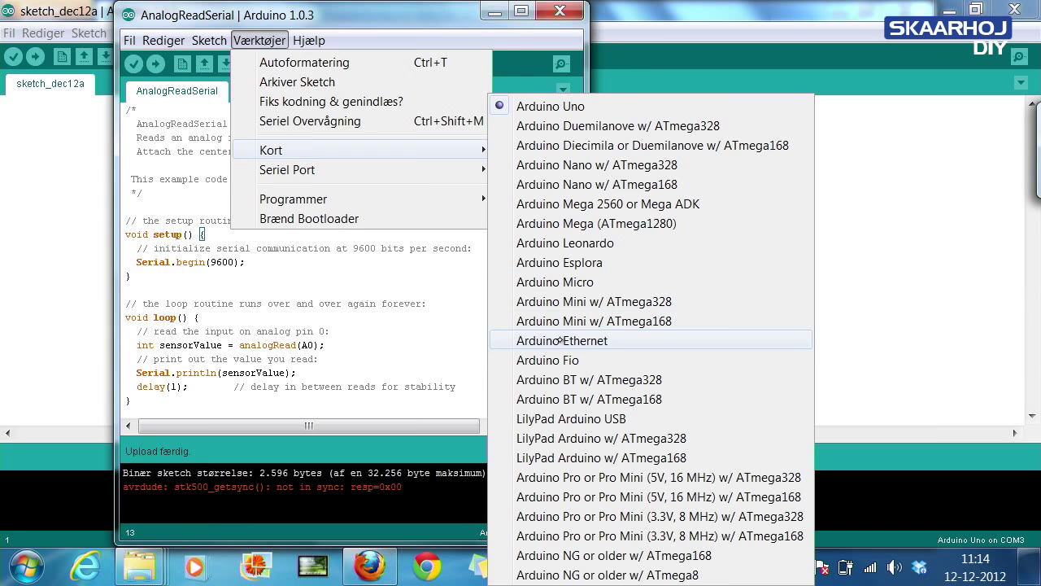
mouse_move(618, 223)
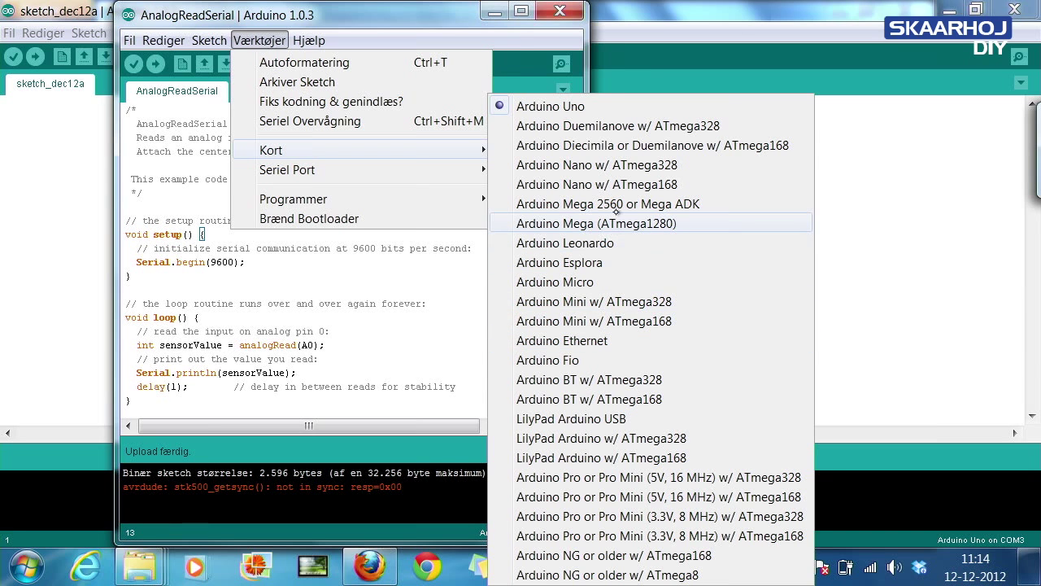
mouse_move(626, 203)
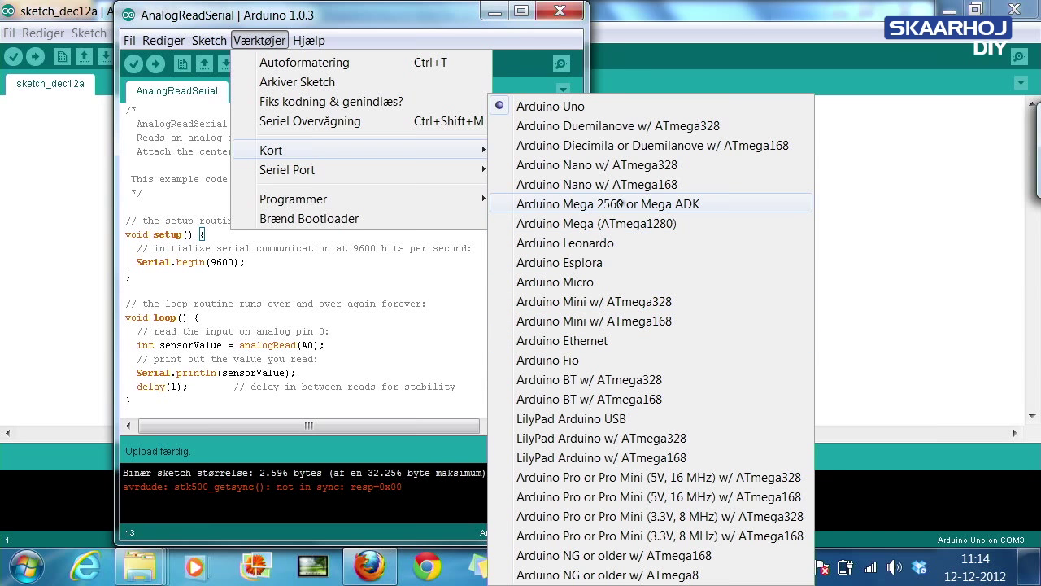
Set the board to Arduino Mega 2560 or Mega ADK and upload again.
left_click(606, 203)
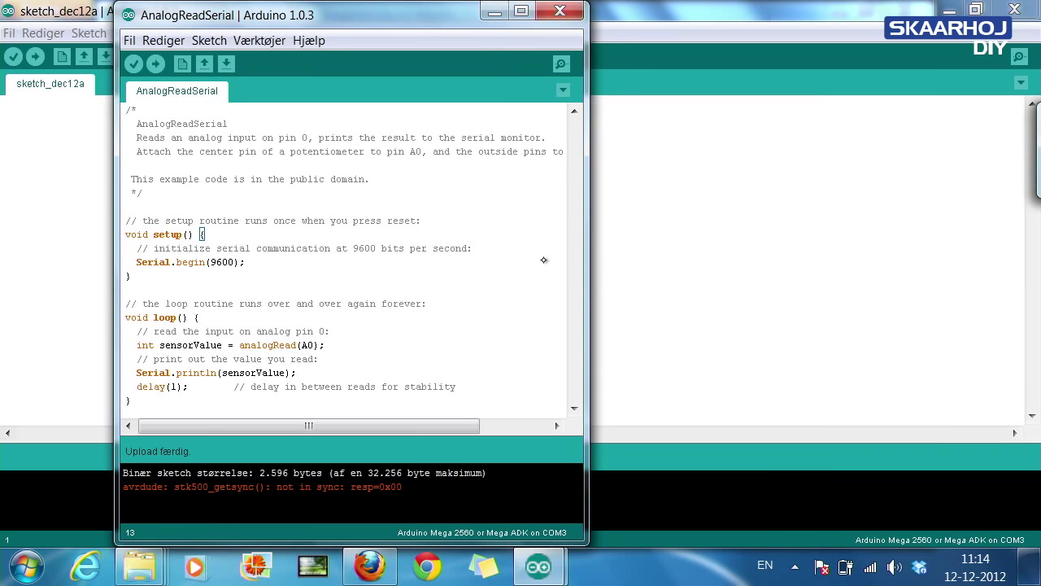
left_click(155, 64)
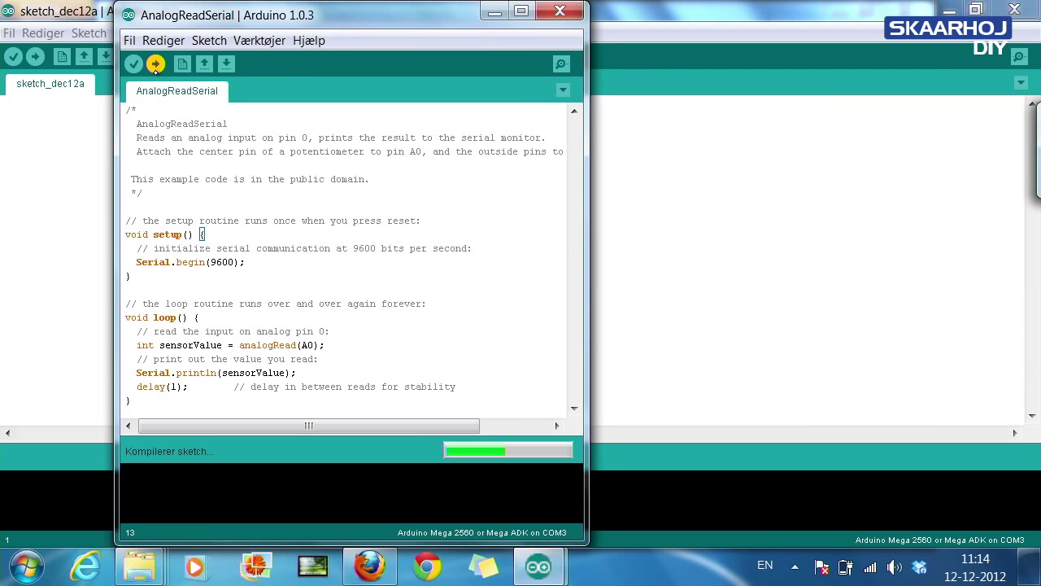
mouse_move(193, 466)
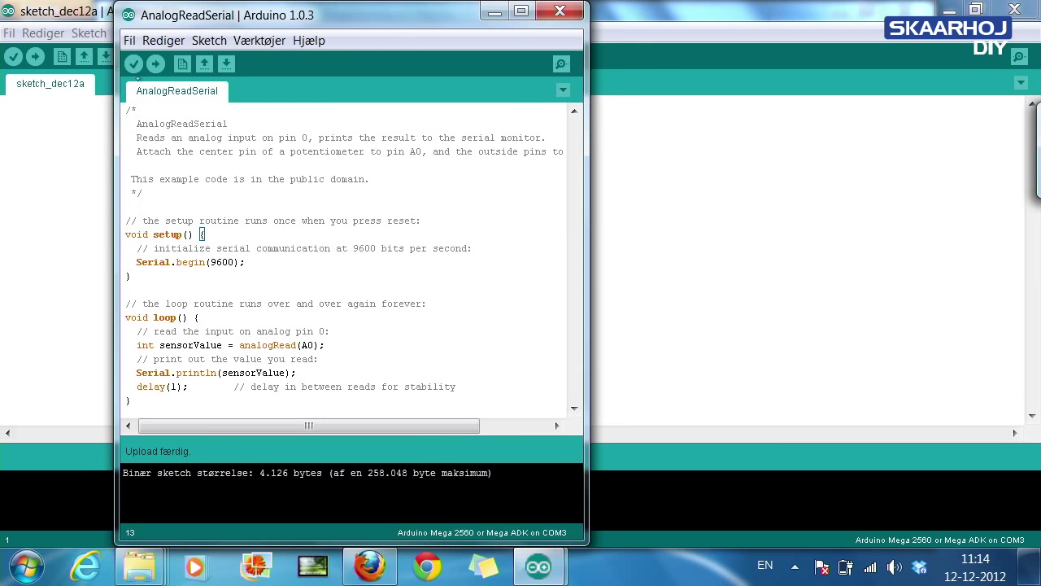
Enable verbose compilation and upload output in Indstillinger, then re-upload the sketch.
left_click(129, 40)
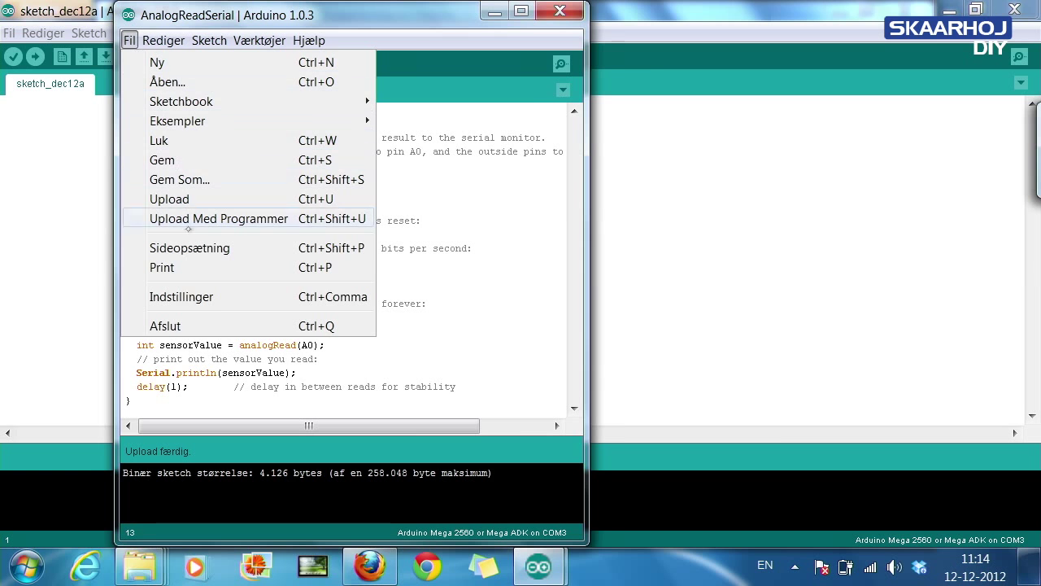
left_click(181, 296)
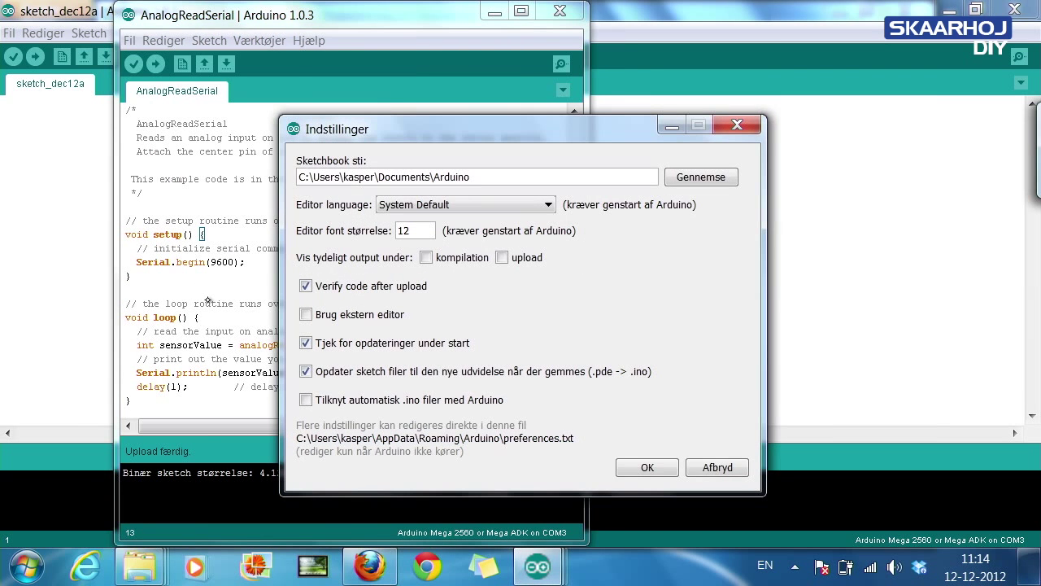
left_click(425, 257)
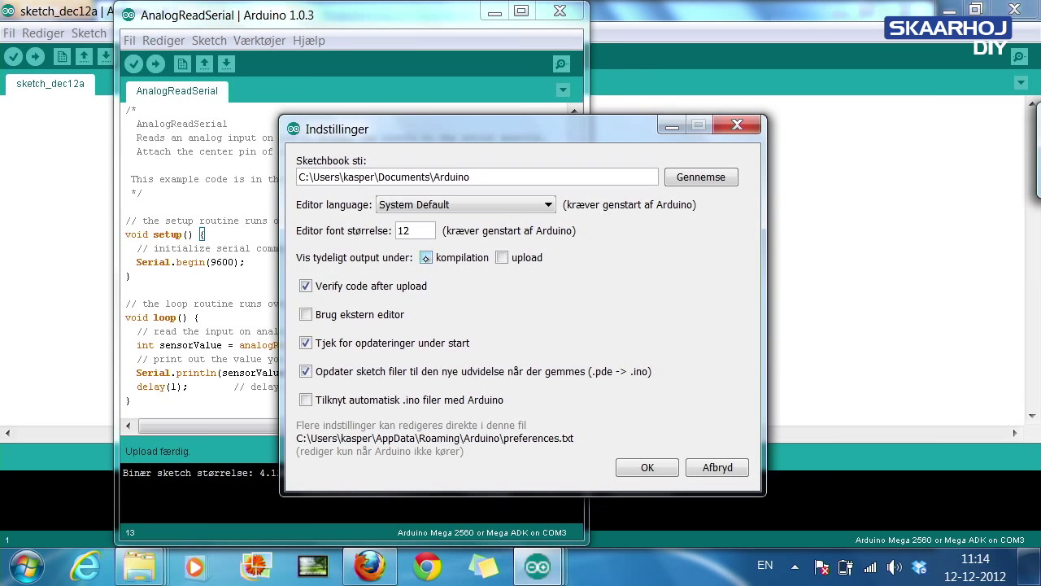
left_click(502, 257)
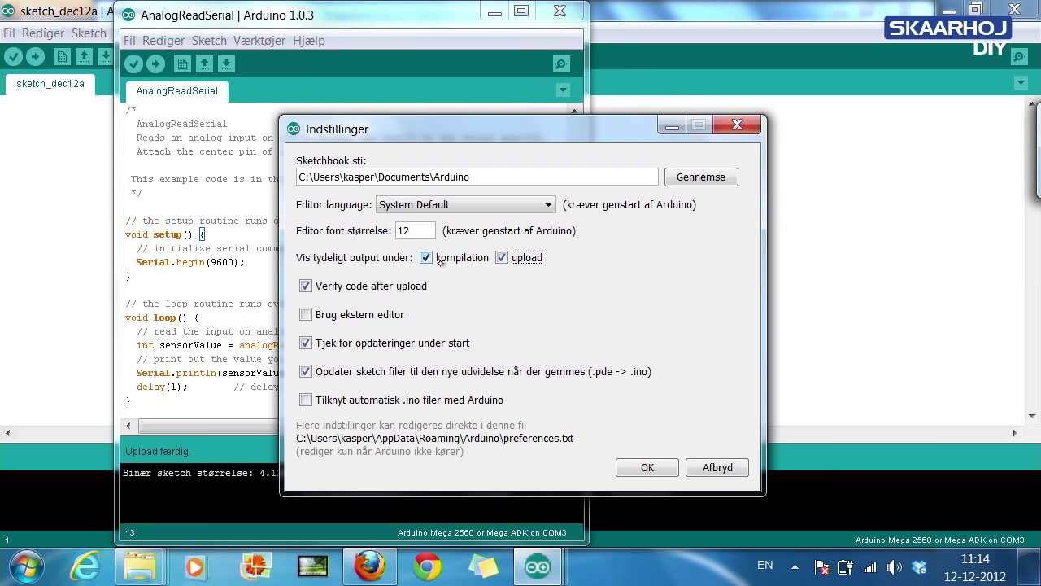
left_click(647, 467)
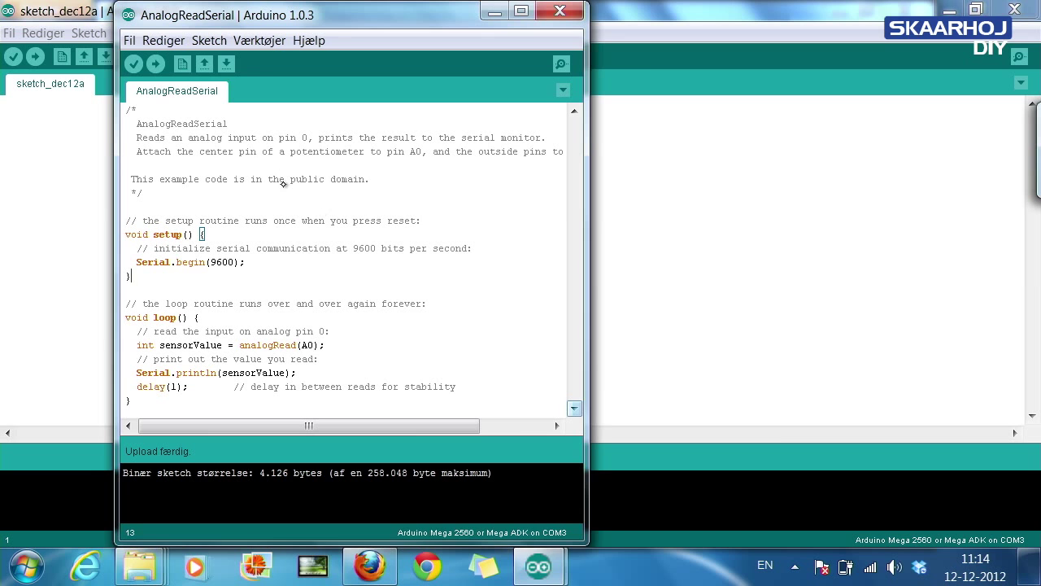
left_click(155, 63)
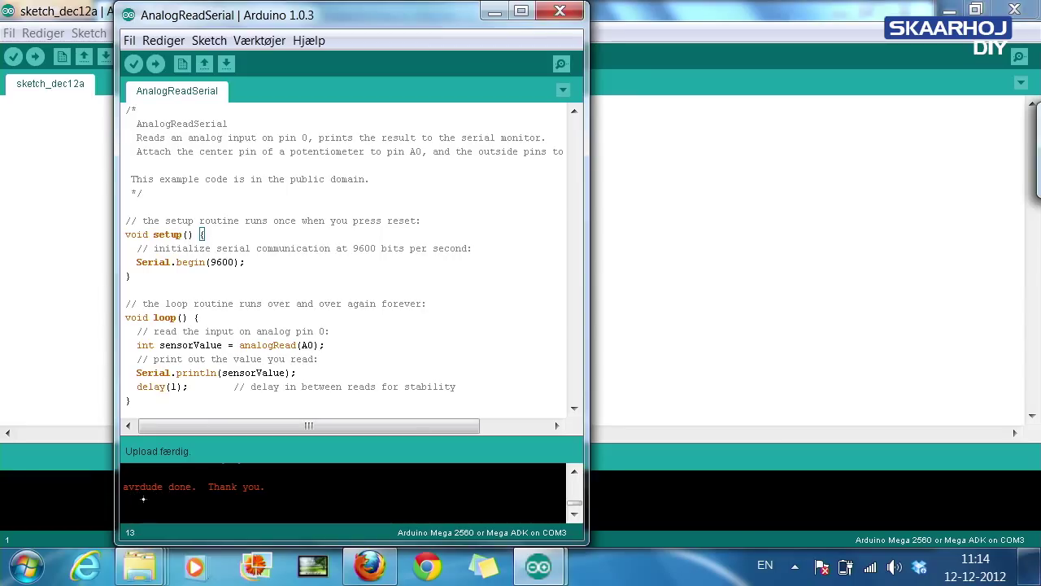
mouse_move(248, 502)
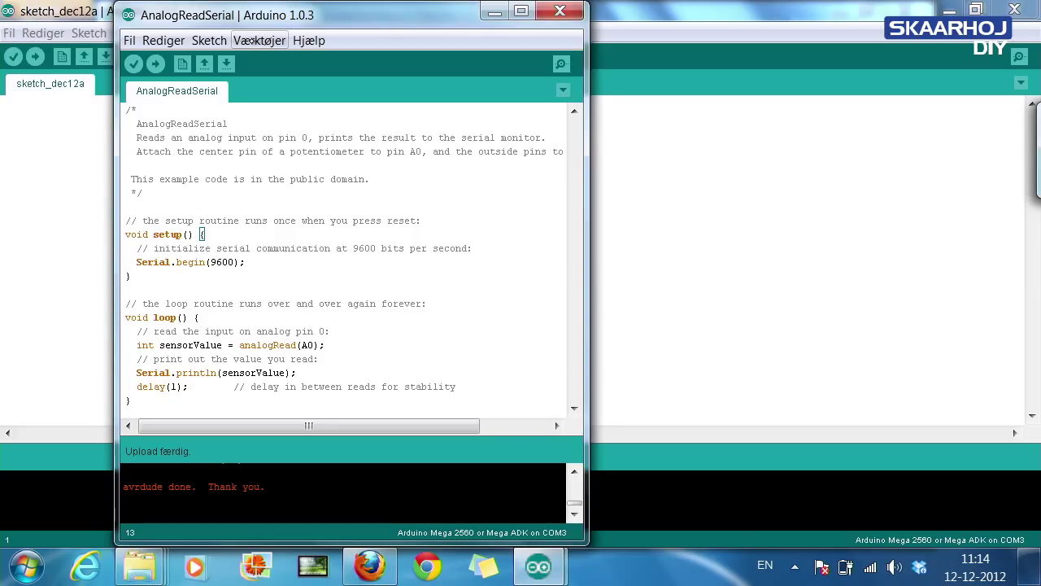
left_click(259, 39)
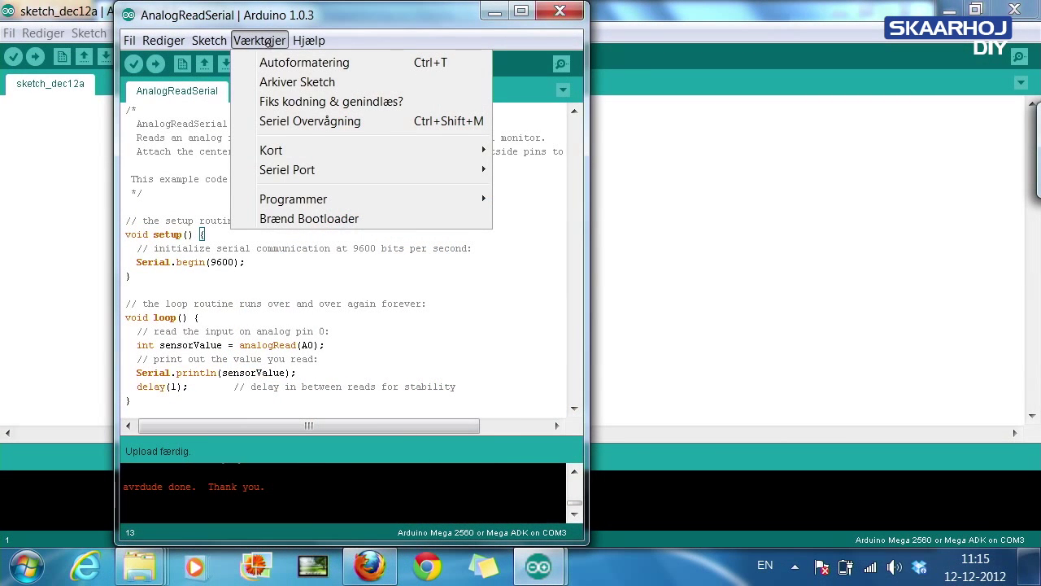
mouse_move(310, 121)
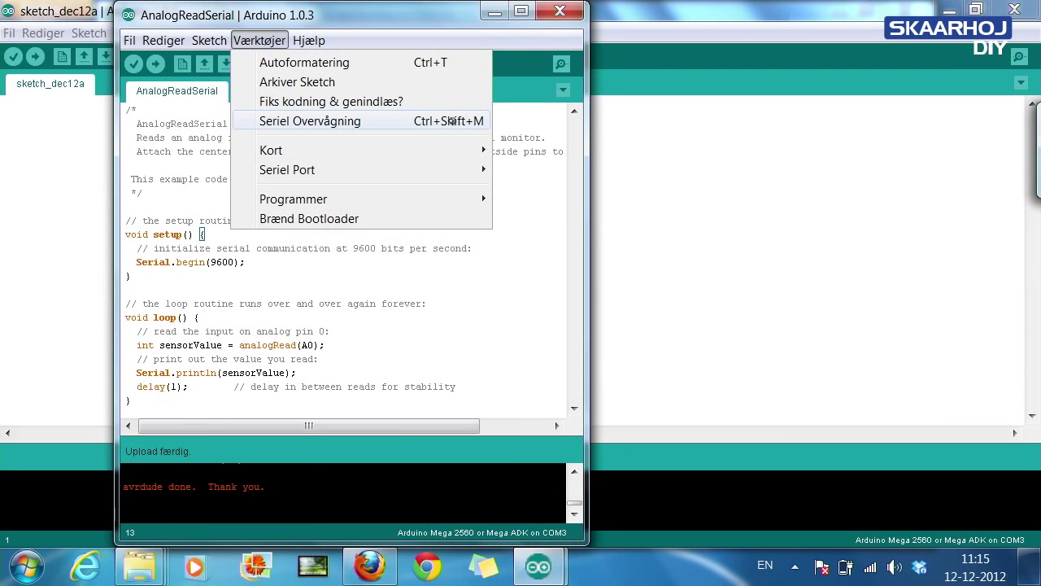
left_click(310, 121)
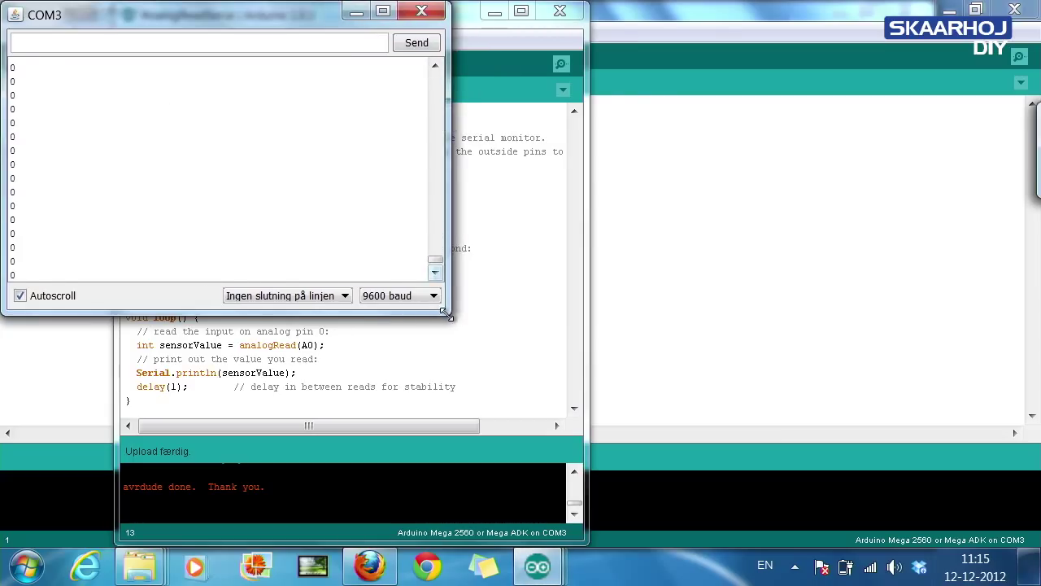
left_click_drag(448, 317, 793, 453)
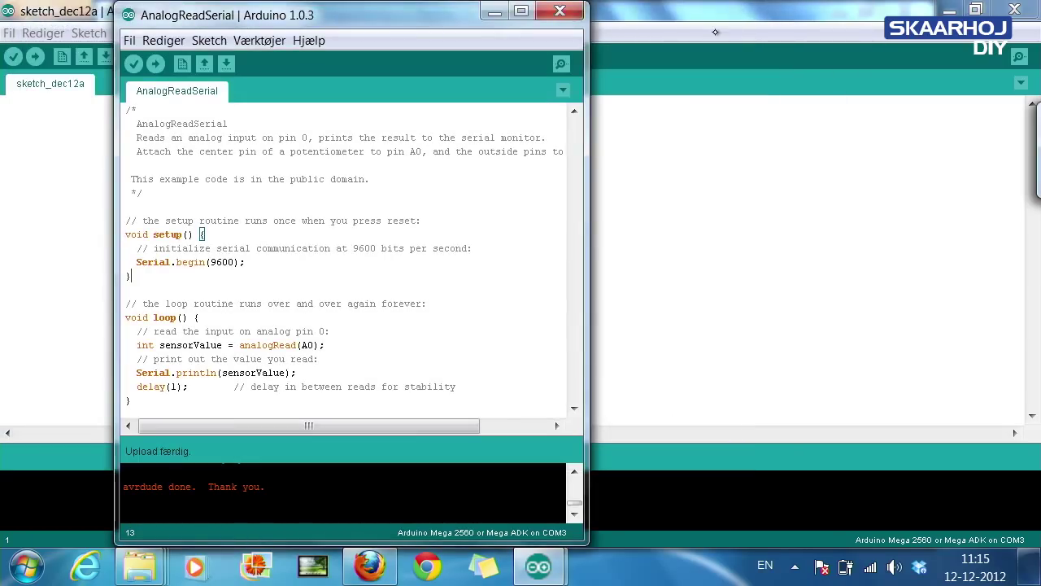
Change analogRead(A0) to analogRead(A3), upload, and open the serial monitor.
left_click(311, 345)
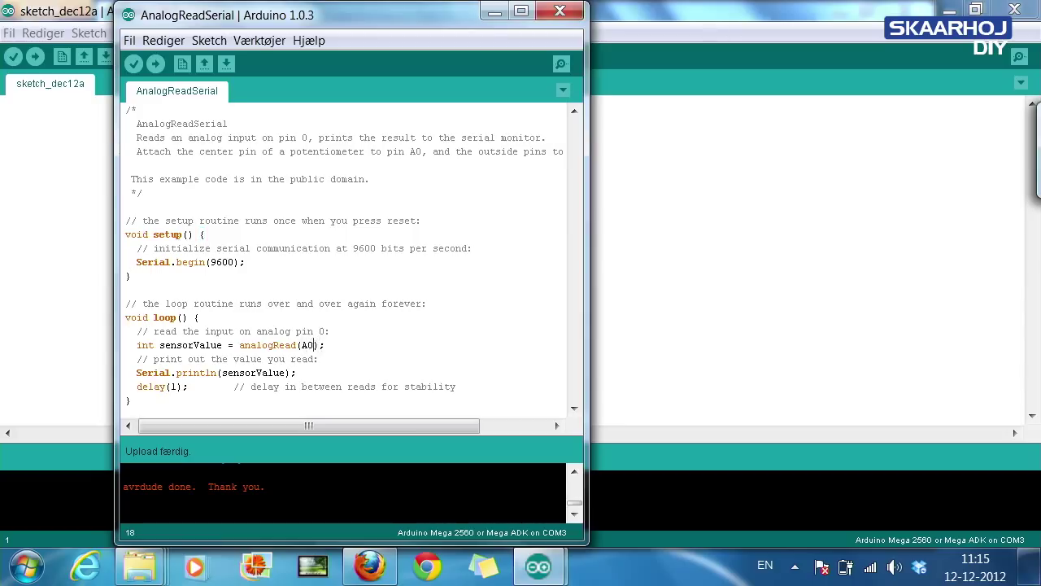
key("Backspace")
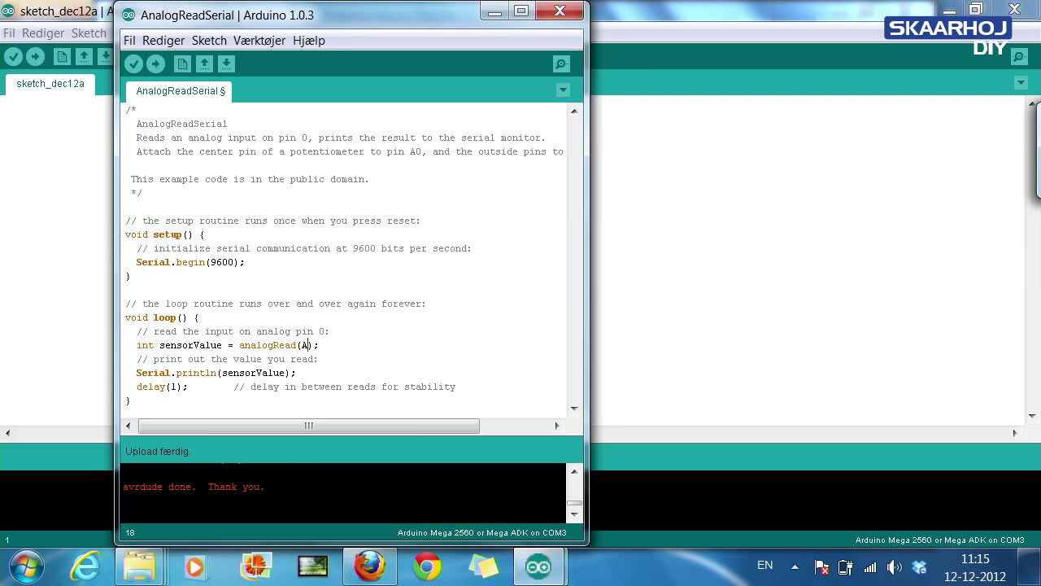
type("3")
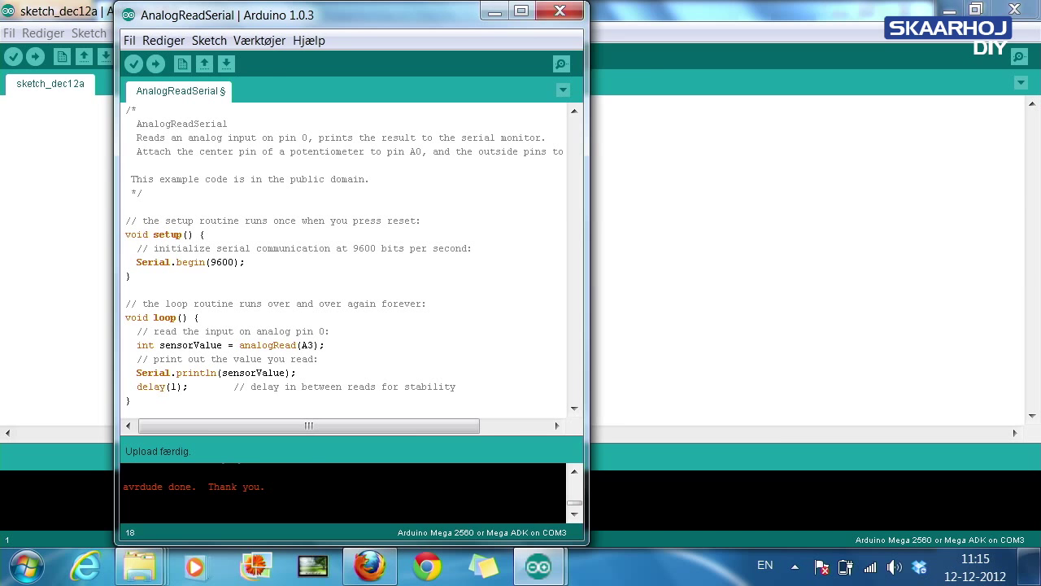
left_click(155, 64)
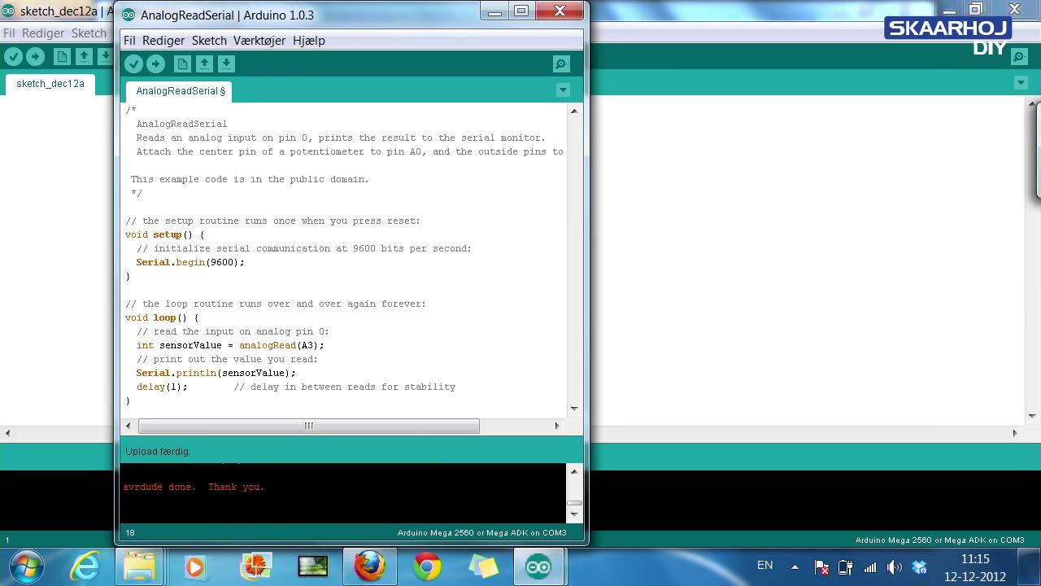
left_click(258, 40)
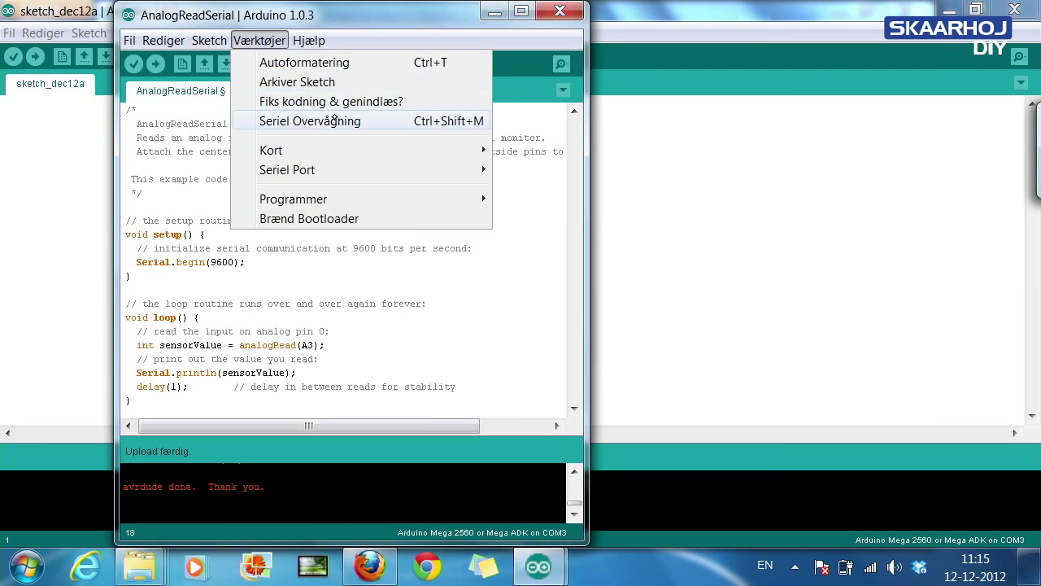
left_click(310, 120)
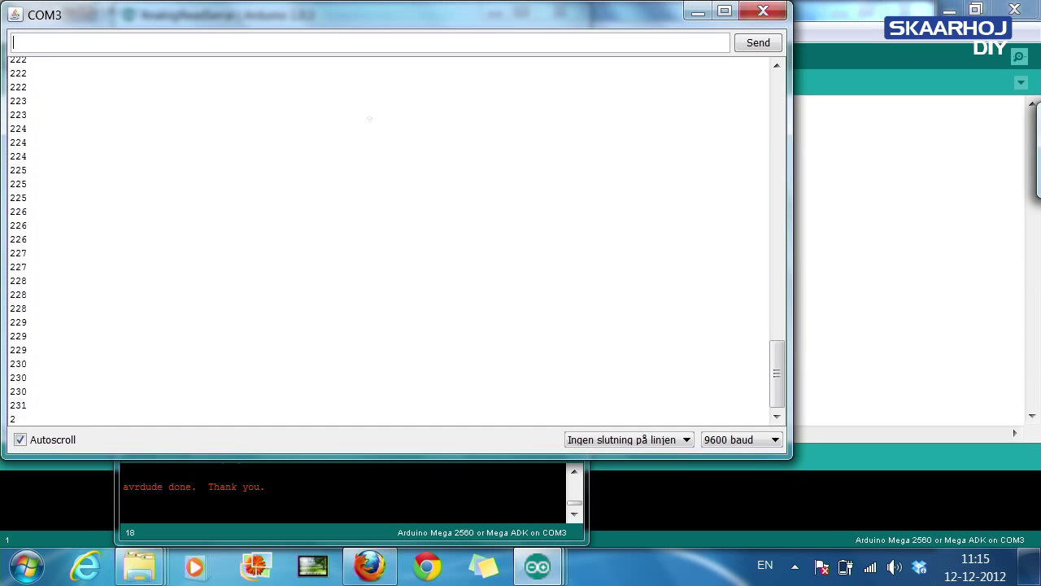